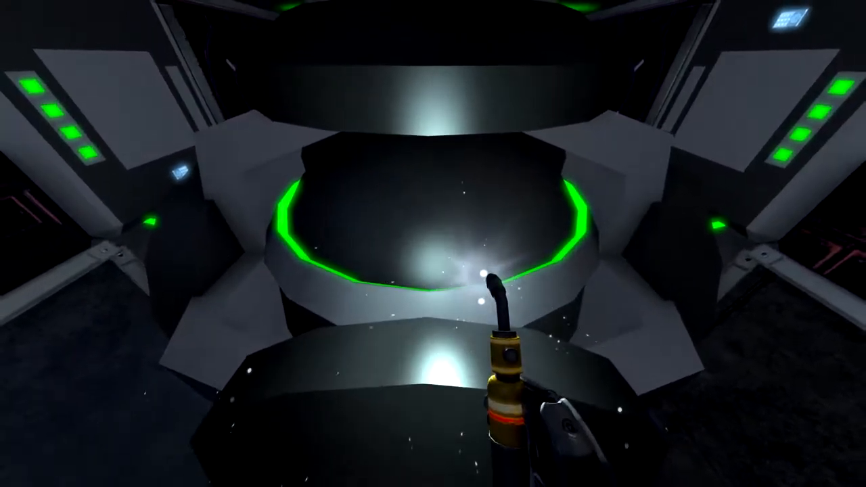
mouse_move(433, 243)
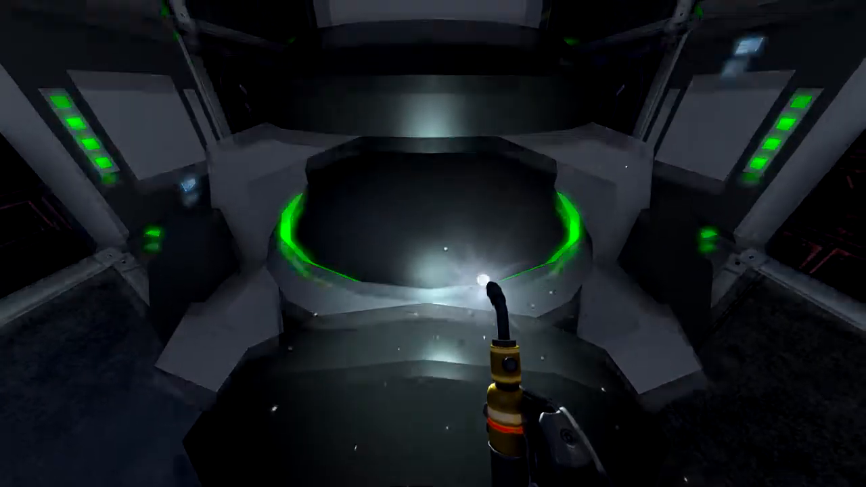
mouse_move(433, 244)
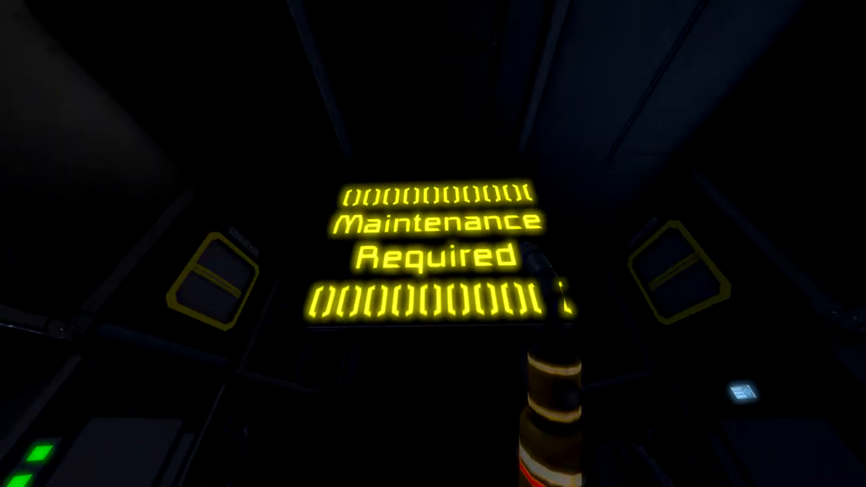
mouse_move(432, 244)
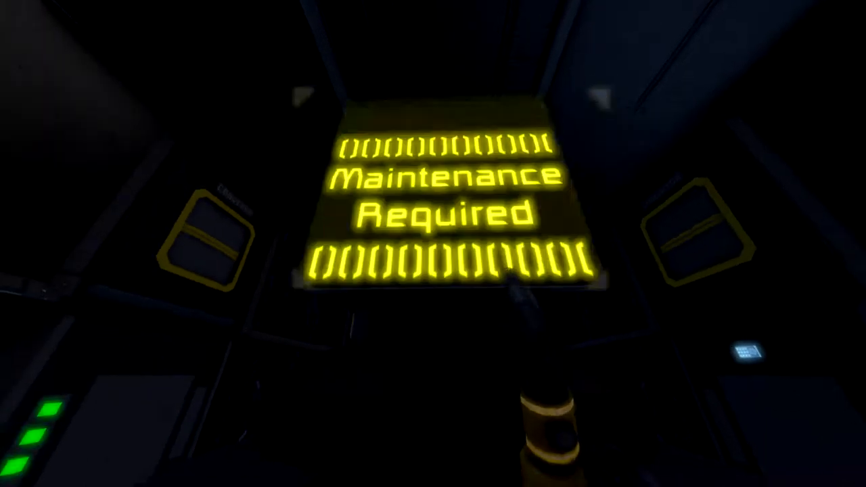
mouse_move(433, 243)
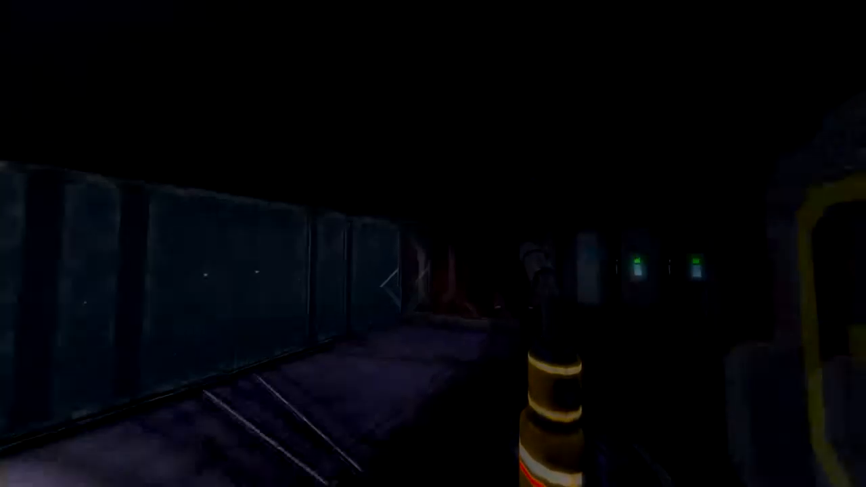
mouse_move(433, 244)
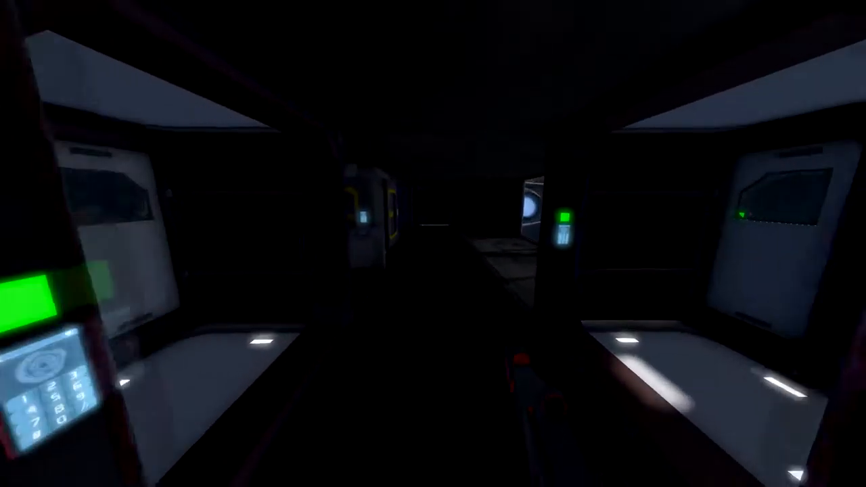
mouse_move(433, 243)
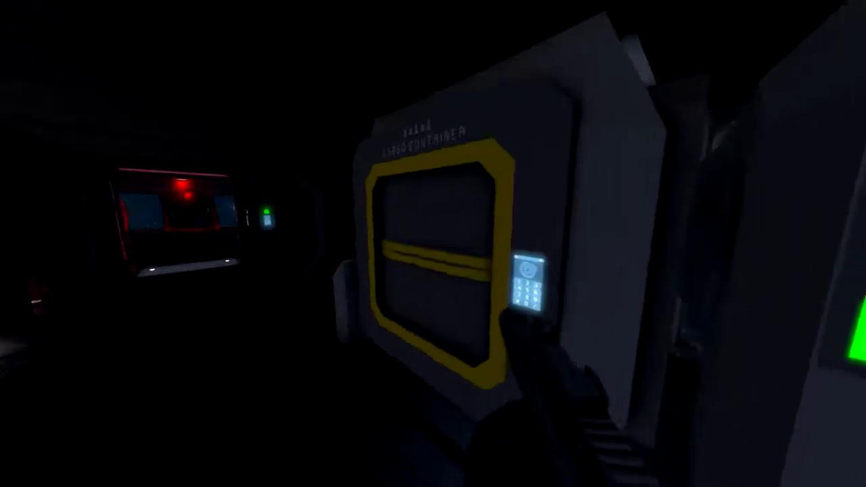
mouse_move(433, 243)
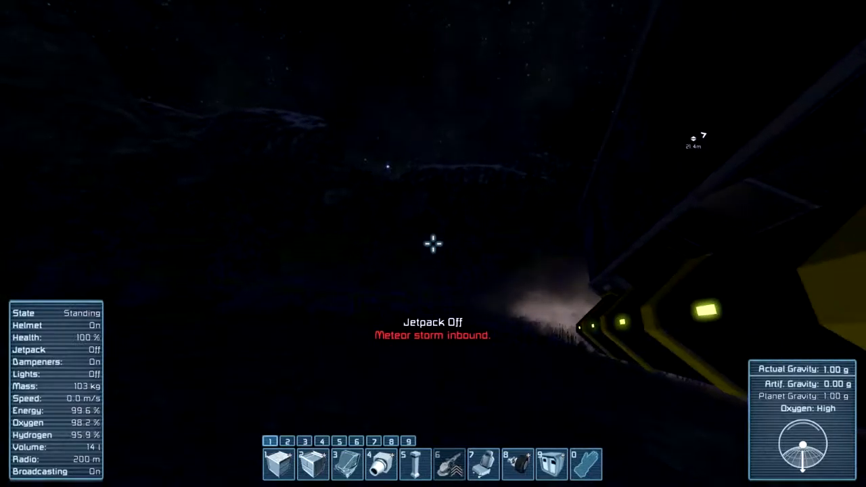
Open Toolbar Config with G and browse the All Blocks tab
key("tab")
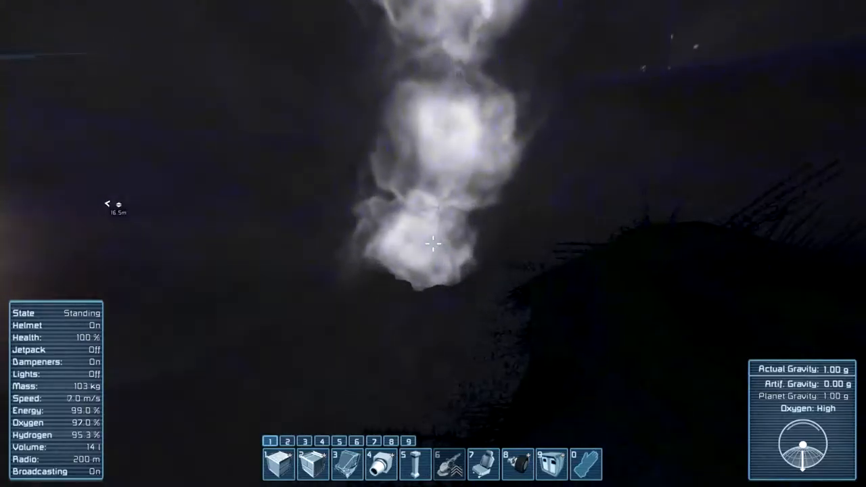
mouse_move(433, 243)
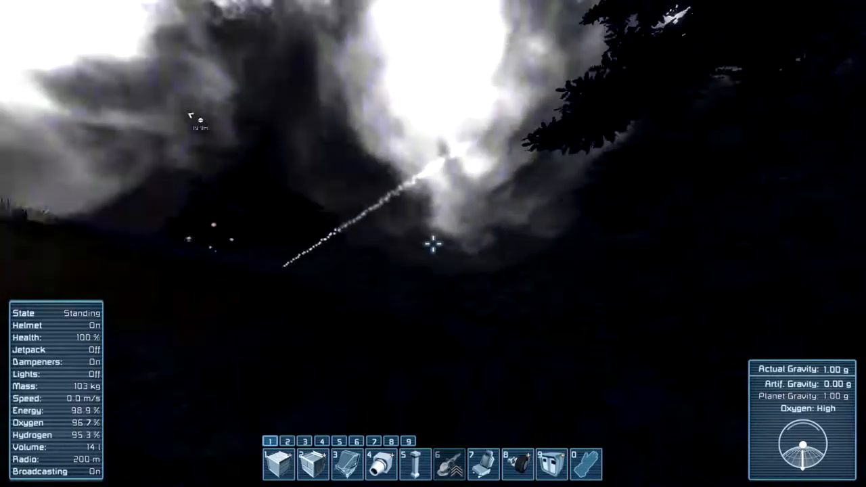
key("g")
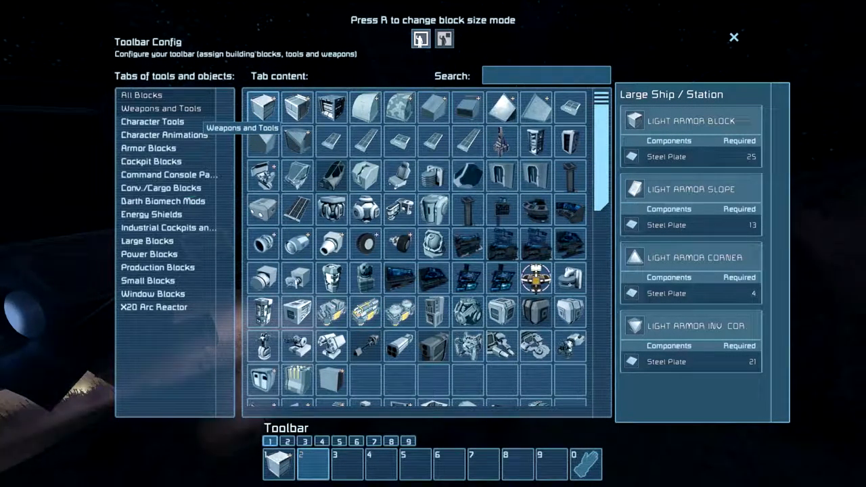
left_click(152, 121)
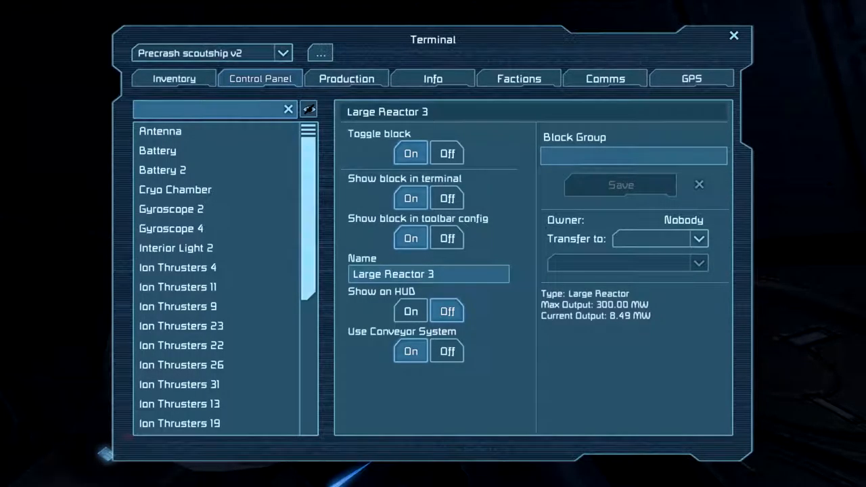
Inspect Large Reactor 3's settings and empty inventory in the Precrash scoutship v2 terminal, then close it
left_click(173, 78)
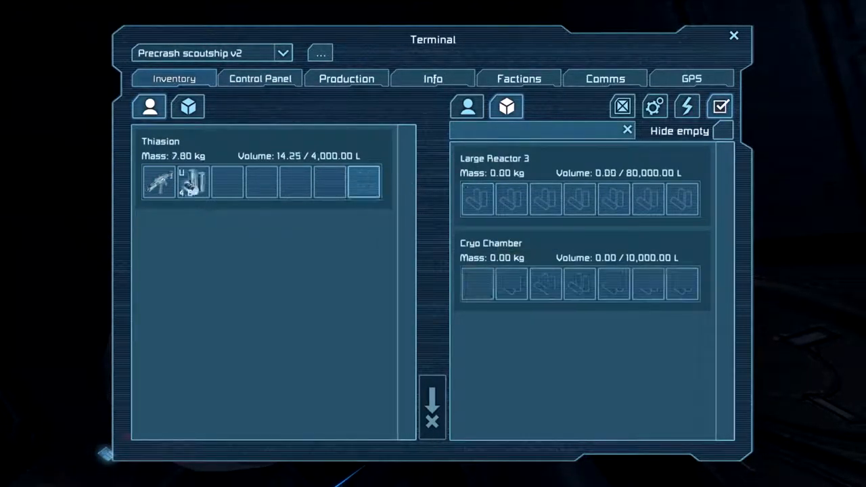
key("Escape")
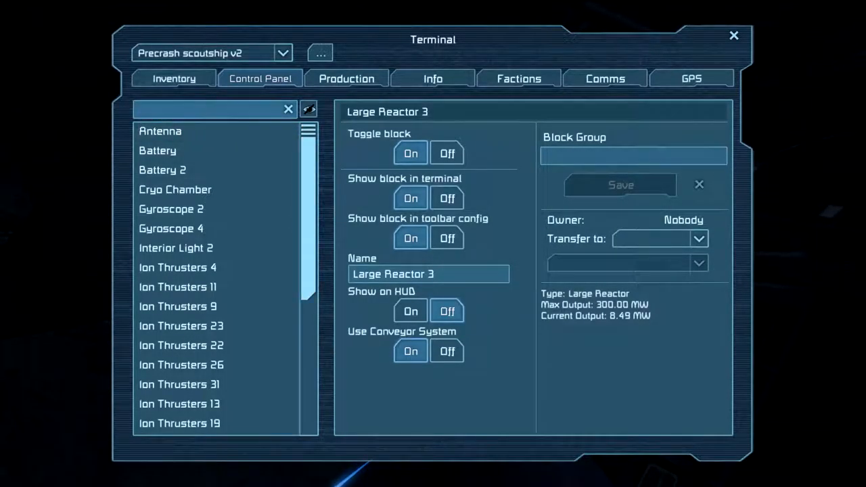
type("b")
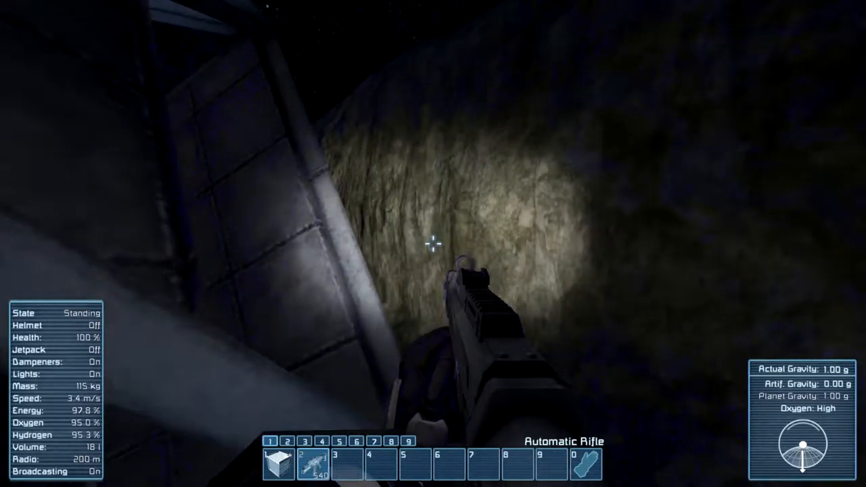
Fly the jetpack up the rocky slope and land on the grassy ledge
key("j")
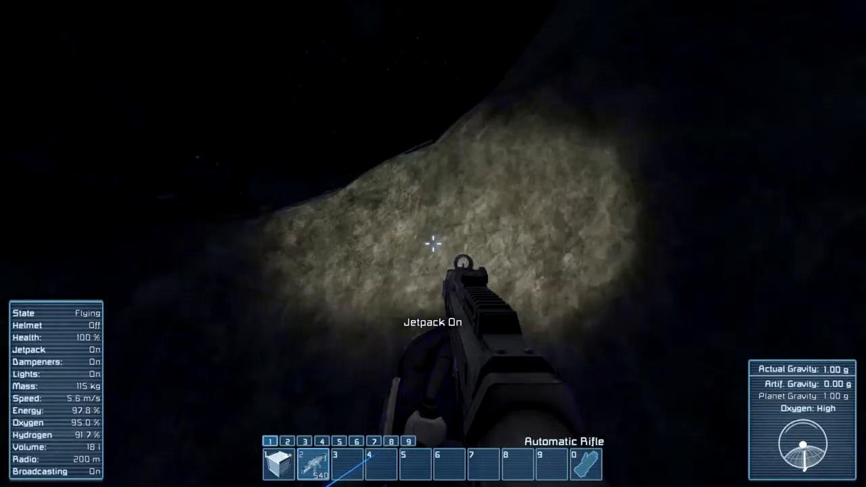
key("j")
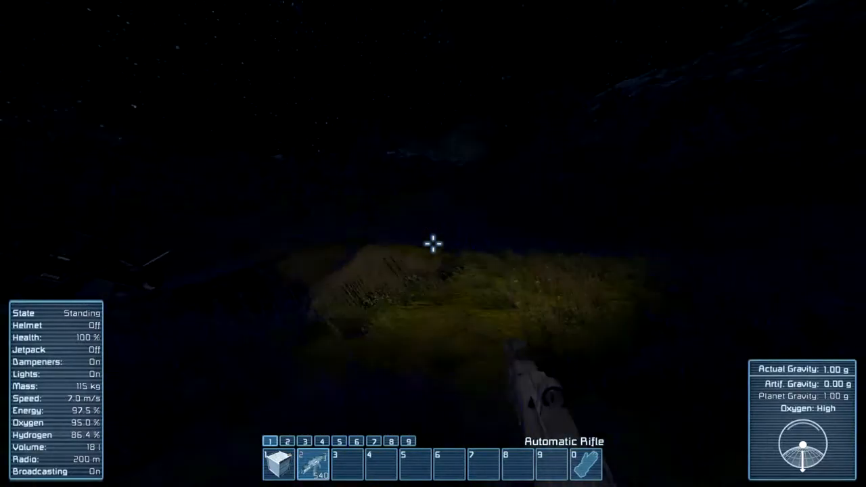
mouse_move(433, 244)
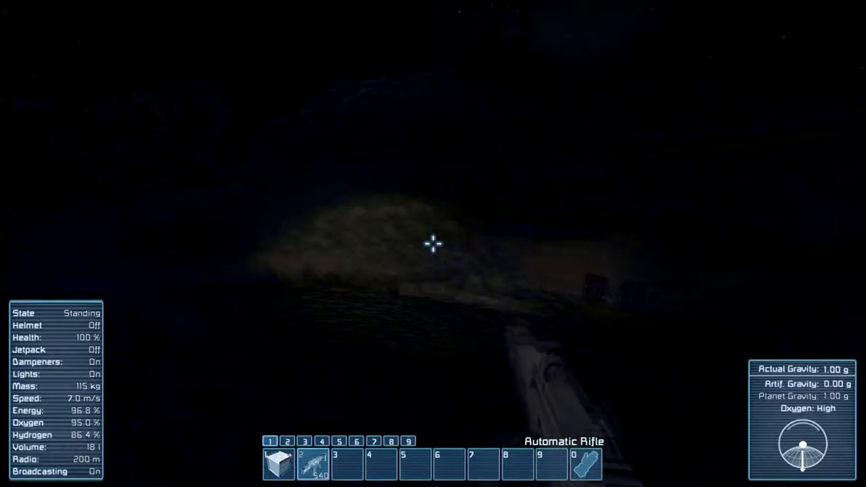
mouse_move(433, 244)
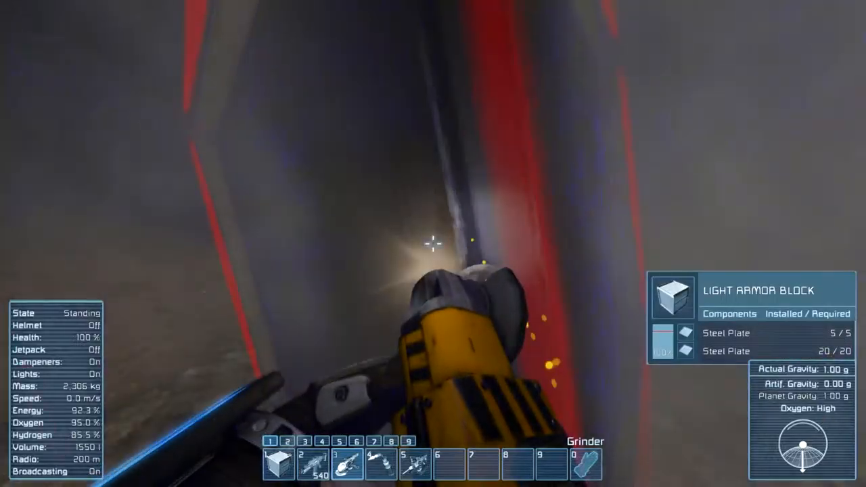
Grind away the wreck's Light Armor Block to salvage its steel plates
left_click(433, 243)
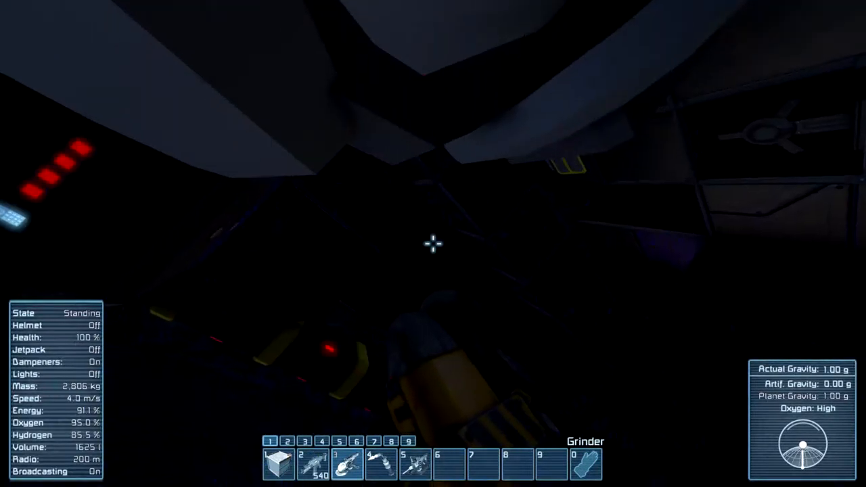
mouse_move(433, 244)
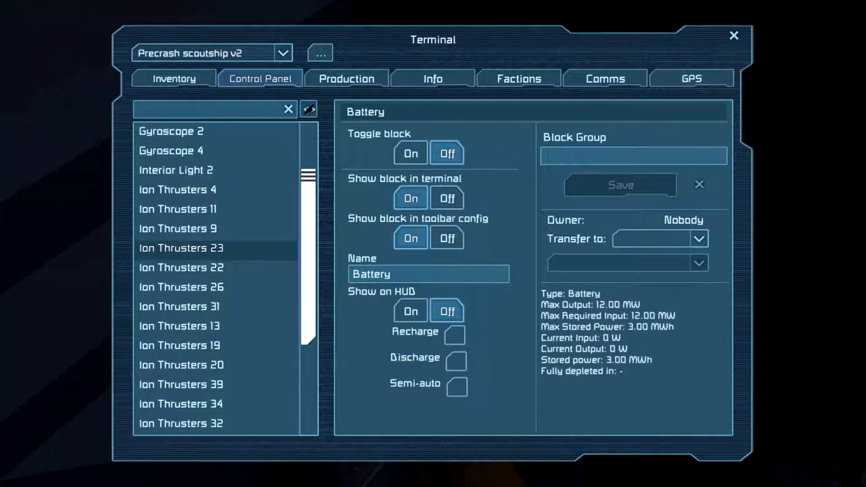
Select the scoutship's Battery in the Control Panel to check its power and settings
scroll("up", 3)
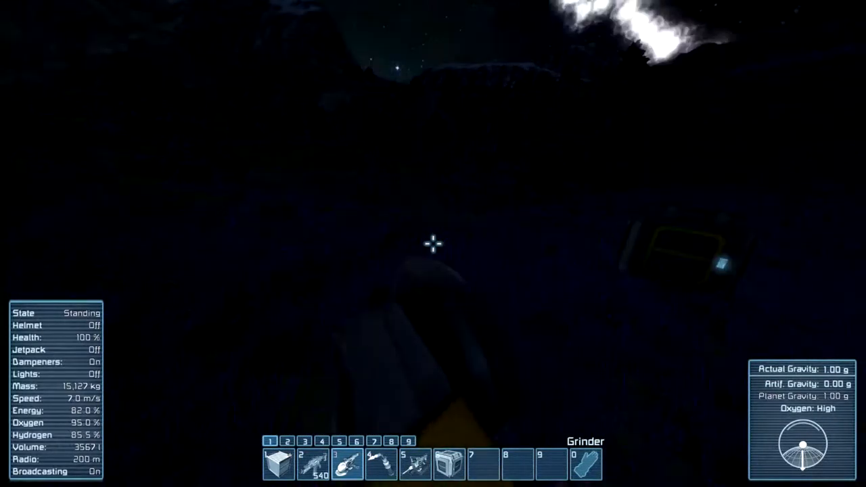
Search 'la' in Toolbar Config and assign Landing Gear to slot 7 for placement
key("g")
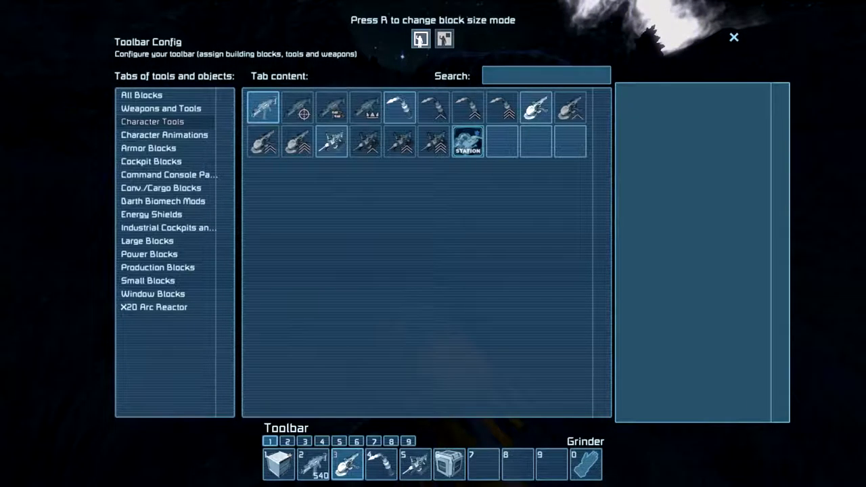
type("g")
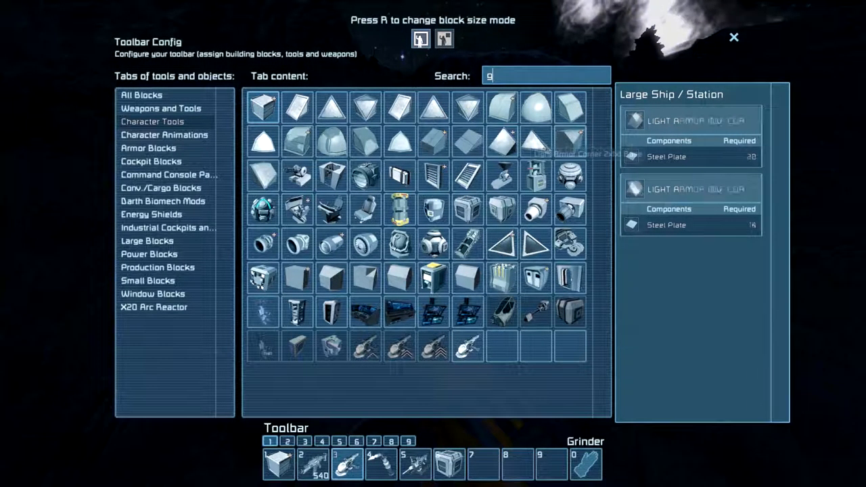
type("la")
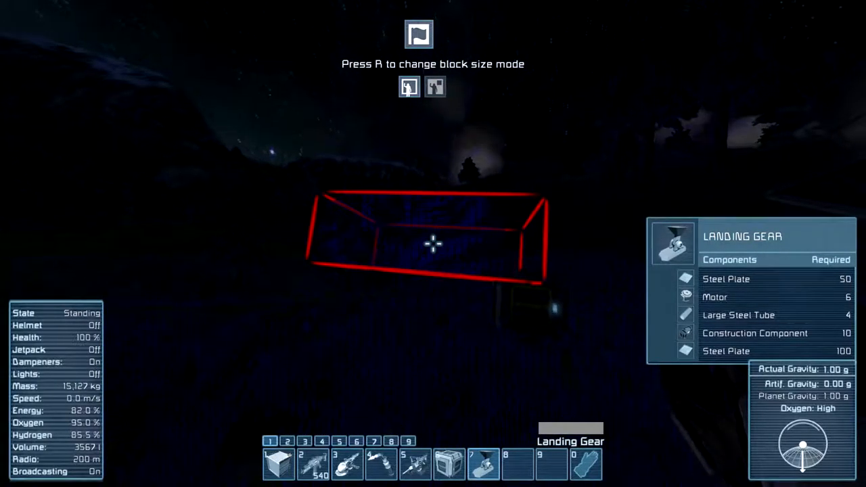
Weld the landing gear complete, then place and weld Light Armor Blocks on the frame
key("r")
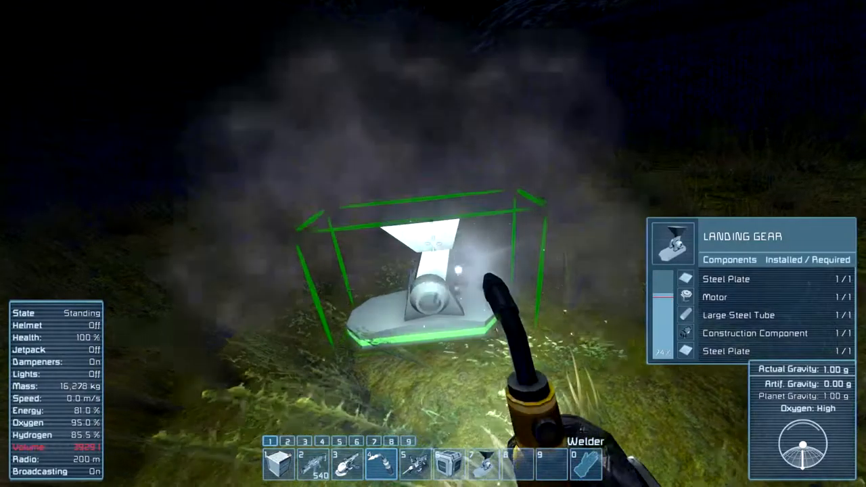
left_click(279, 463)
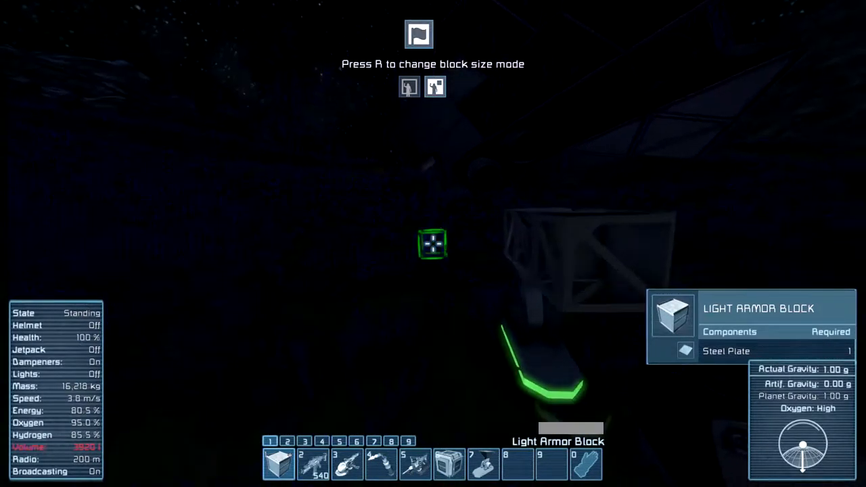
key("r")
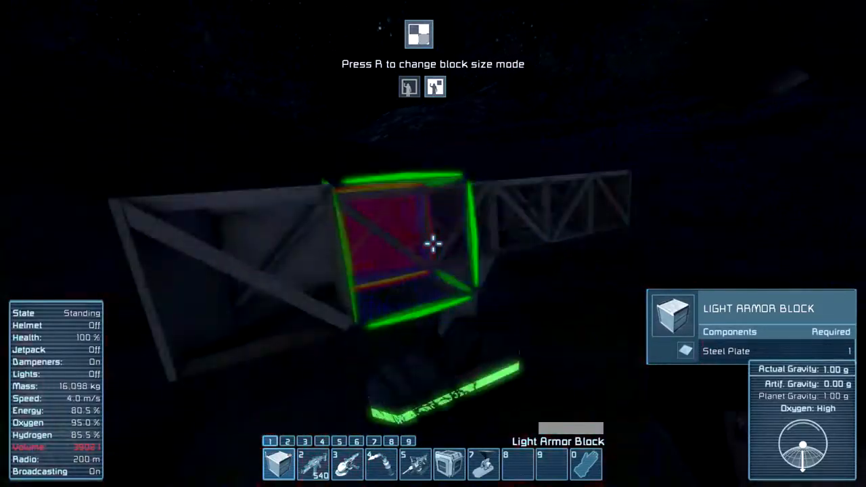
key("2")
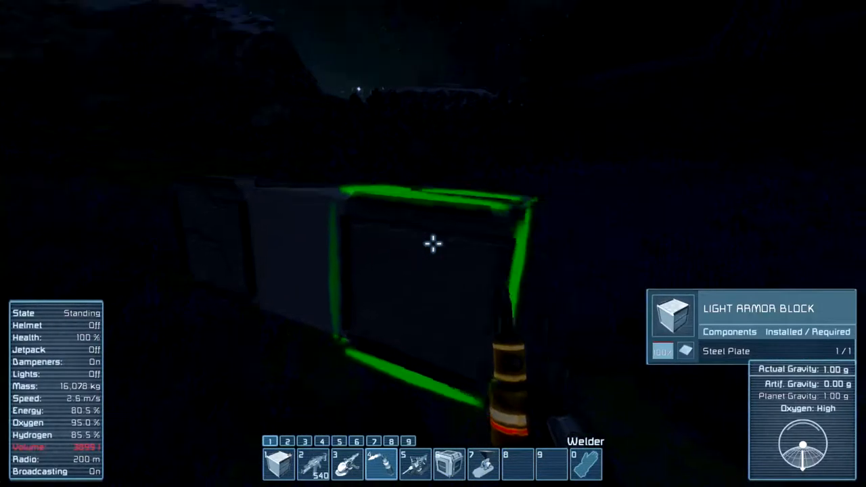
mouse_move(433, 243)
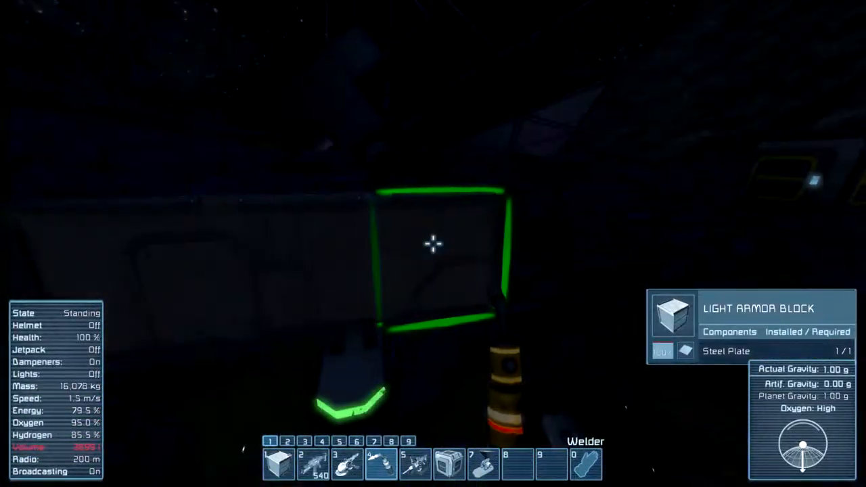
key("g")
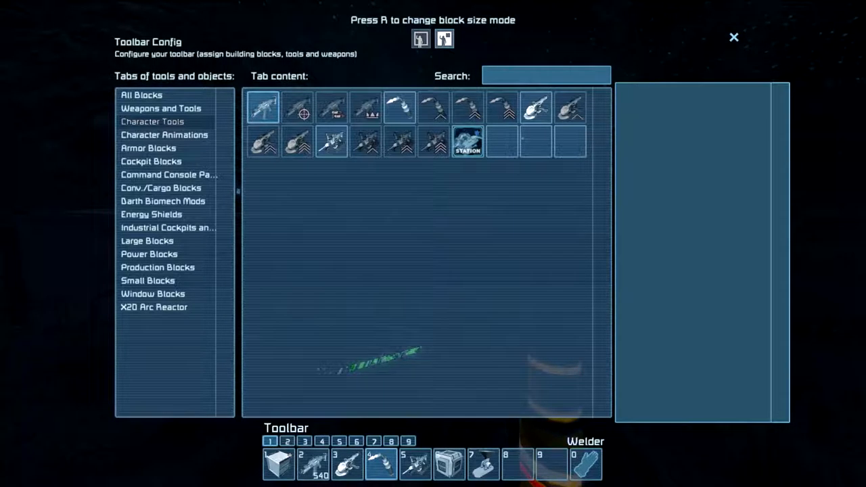
Assign Wheels ('whee') to slot 6, mount them, and save the Survival world
type("whee")
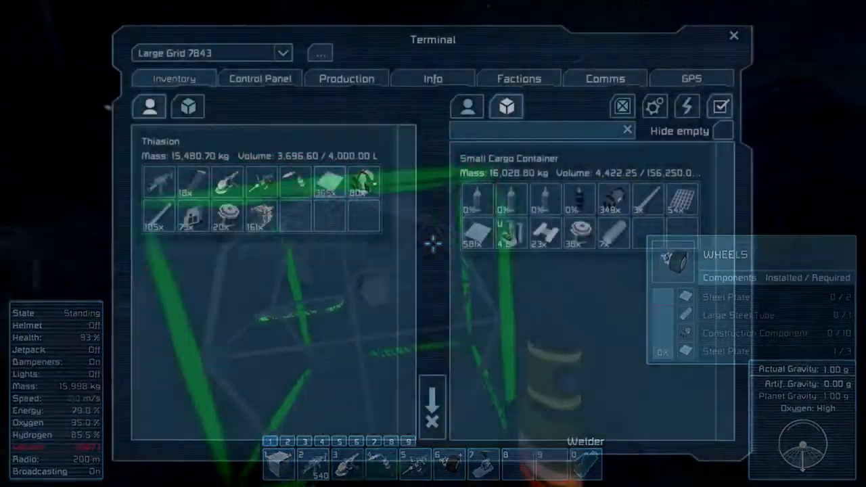
key("Escape")
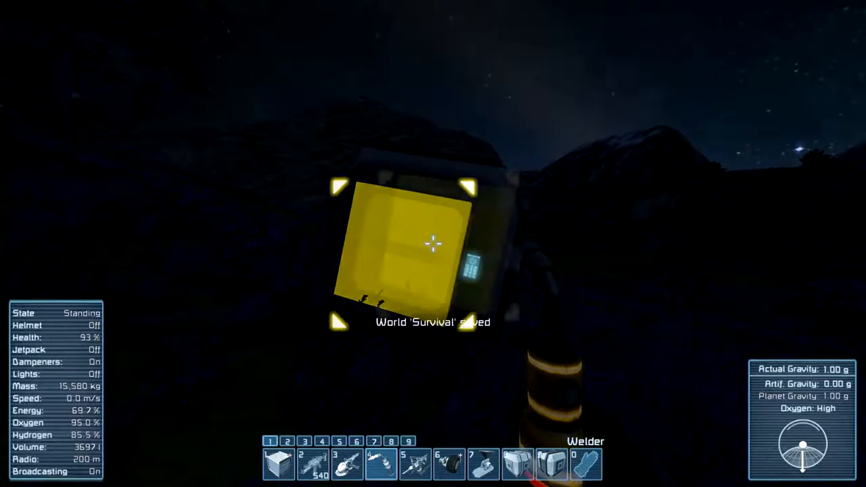
mouse_move(433, 243)
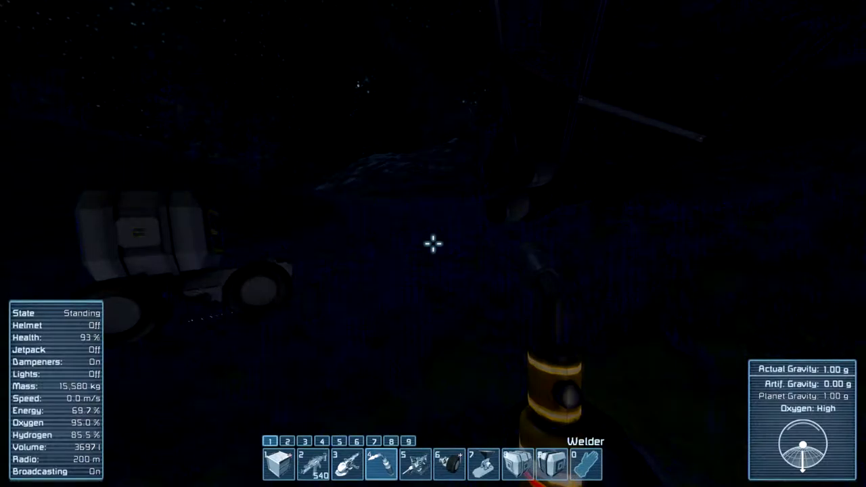
Transfer components between your character and the cargo containers, dropping to 1,339 kg
key("g")
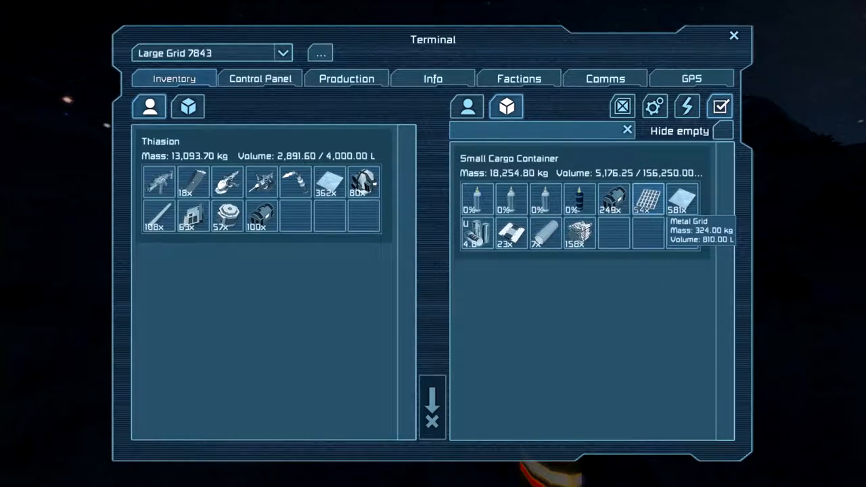
key("Escape")
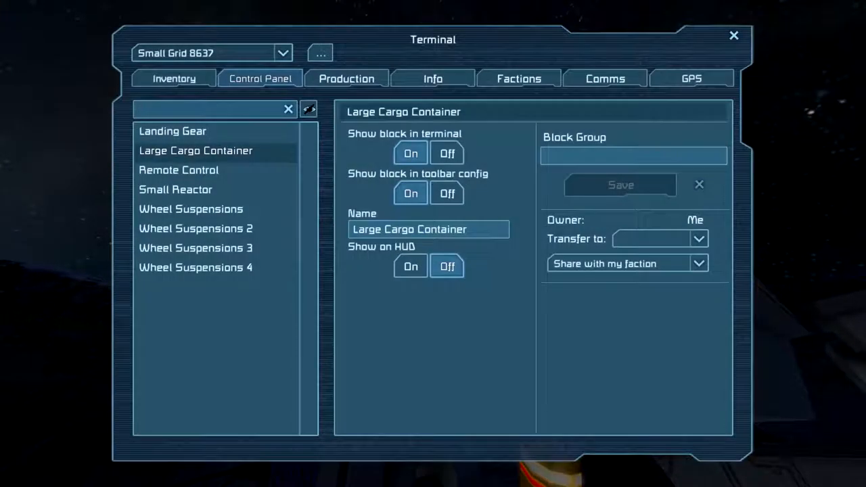
left_click(174, 79)
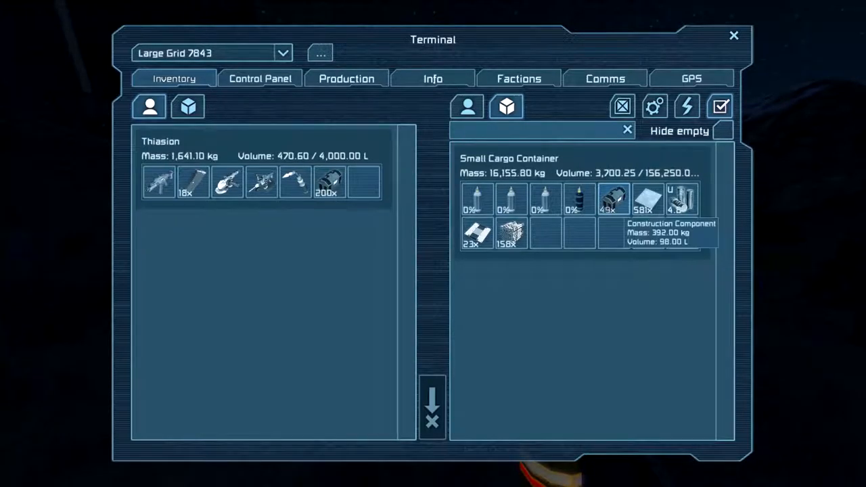
left_click(431, 399)
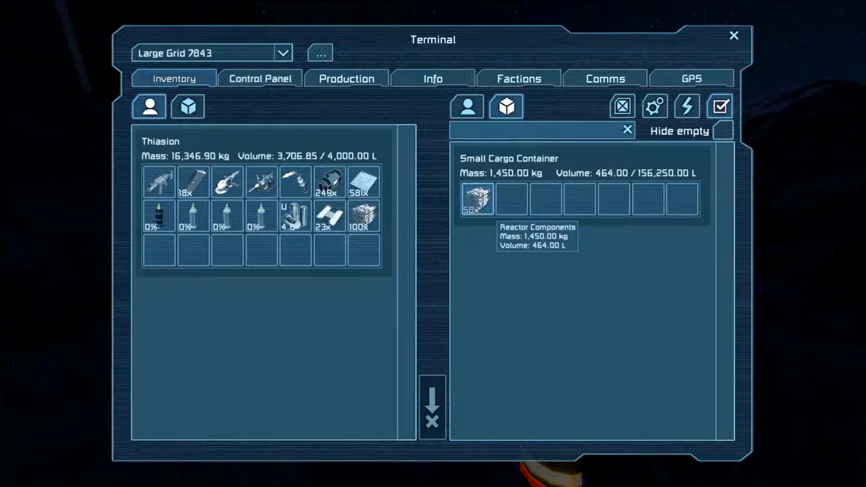
key("Escape")
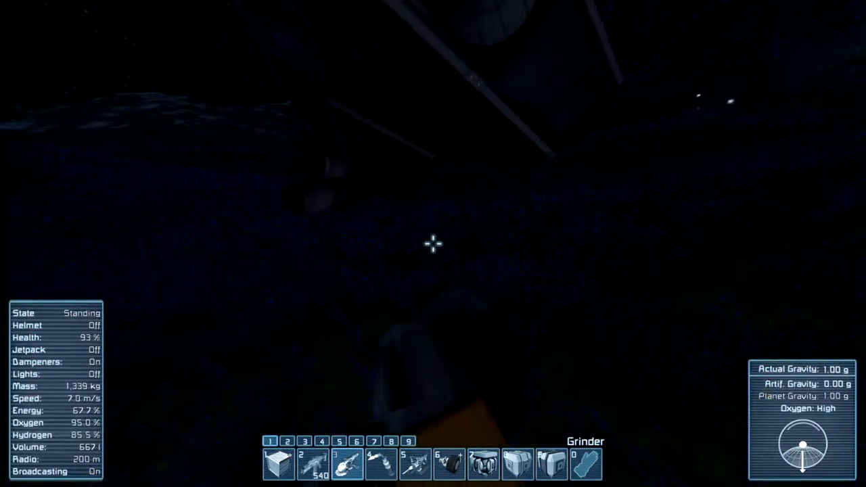
Assign the Passenger Seat ('se'), place it on the rover and weld it complete
key("g")
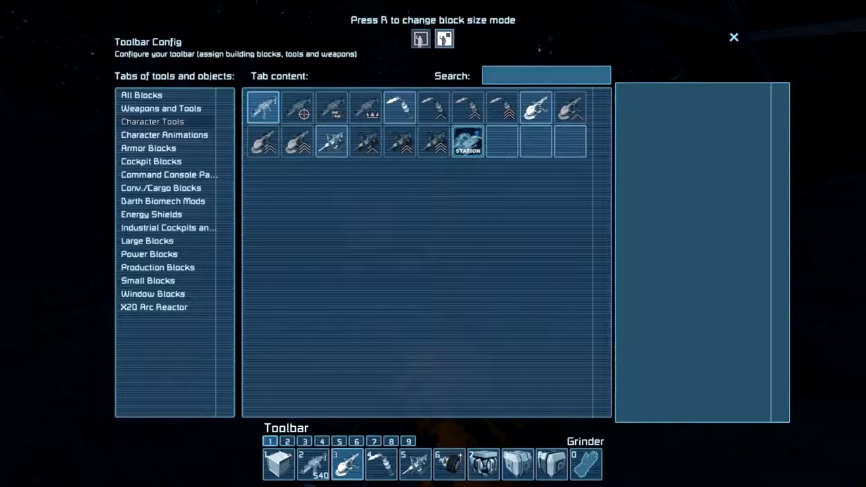
type("se")
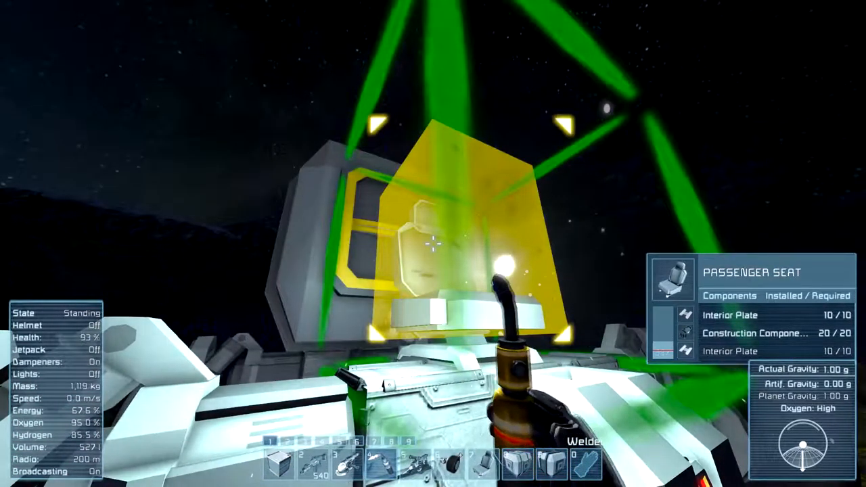
key("K")
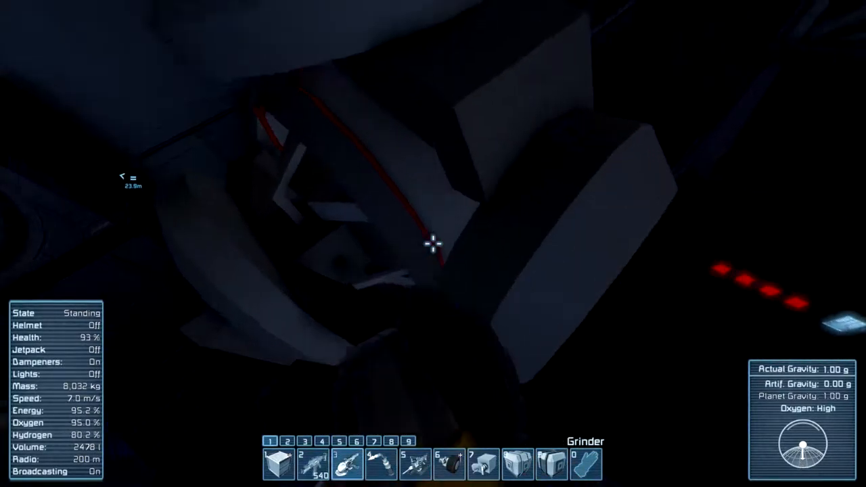
Move the salvaged small steel tubes into the rover's cargo container, then exit the terminal
left_click(433, 243)
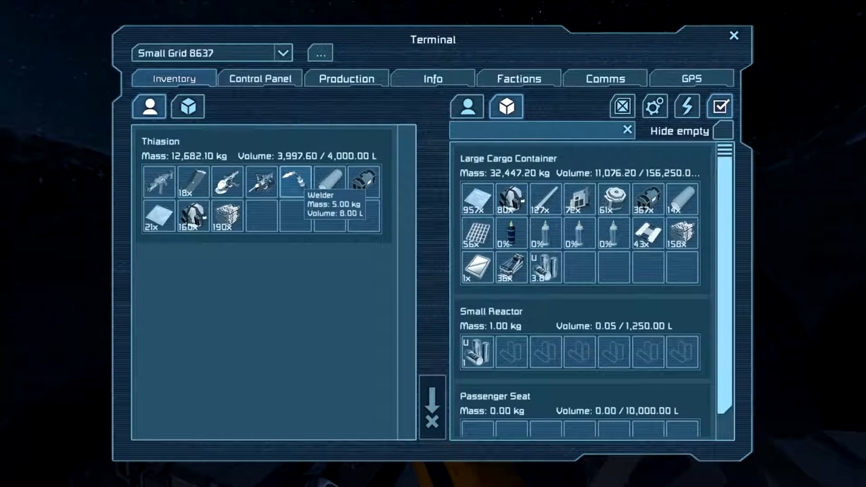
key("Escape")
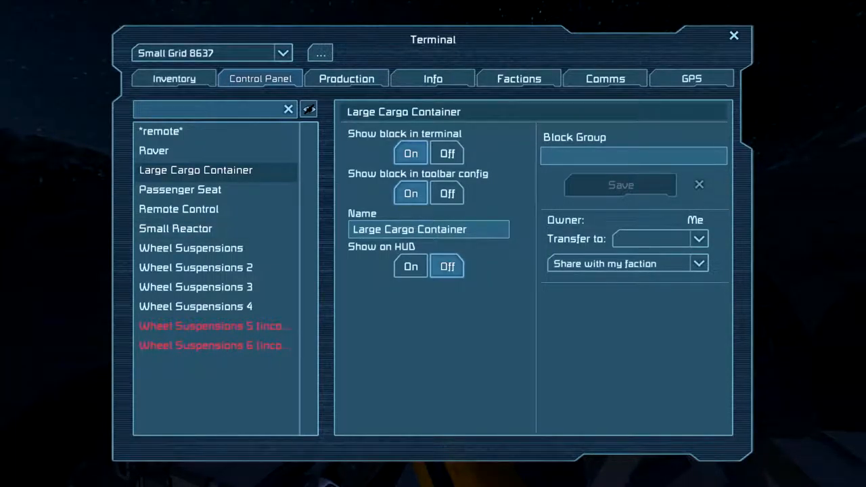
left_click(174, 78)
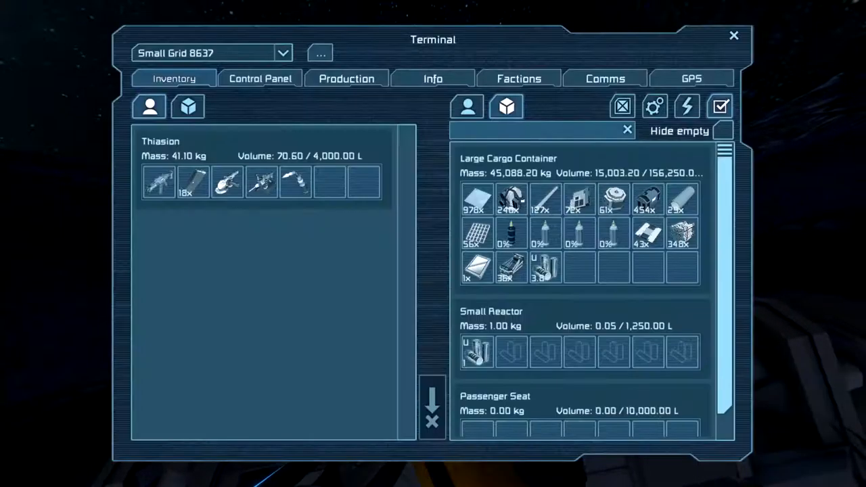
key("escape")
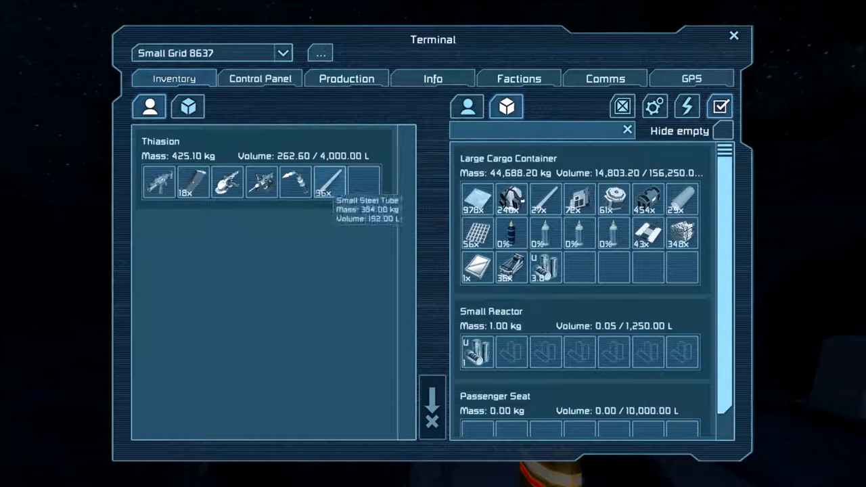
key("Escape")
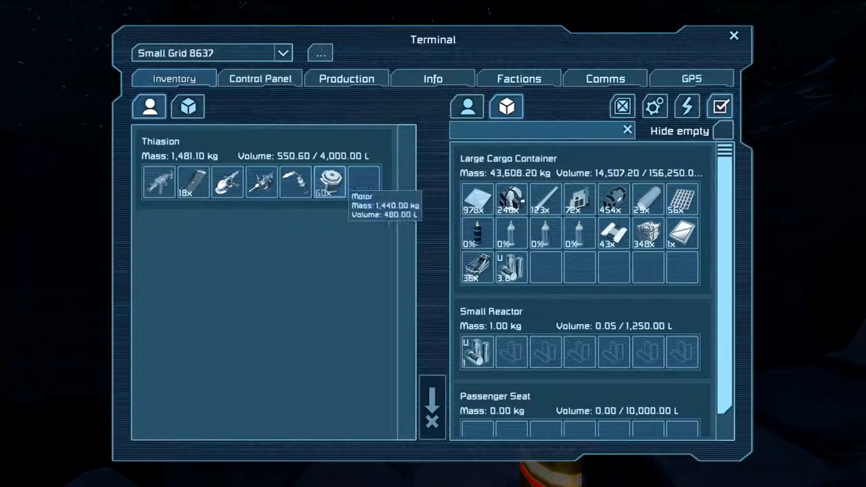
key("Escape")
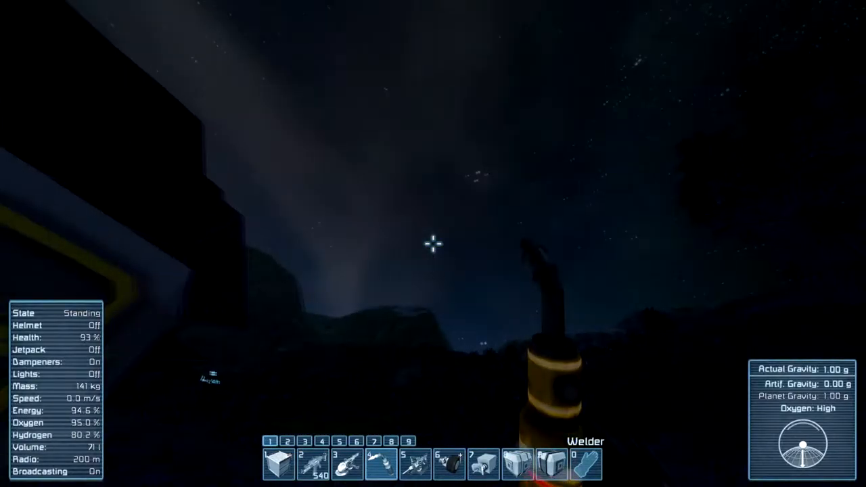
mouse_move(433, 243)
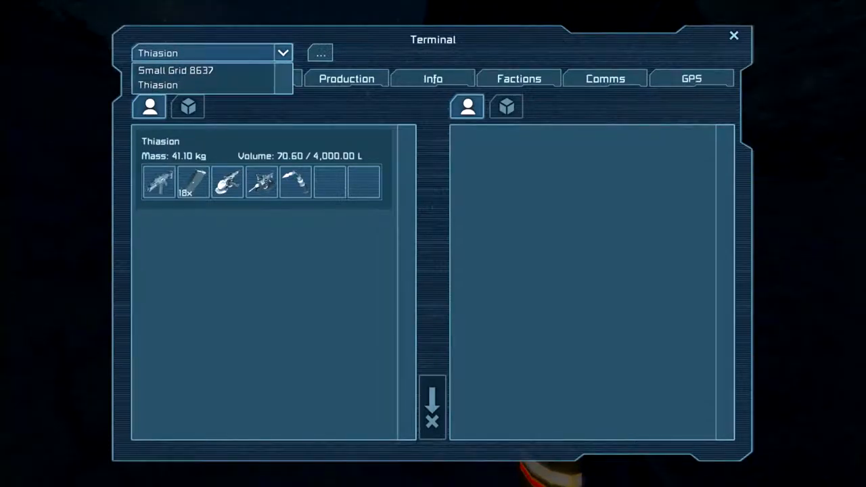
left_click(175, 70)
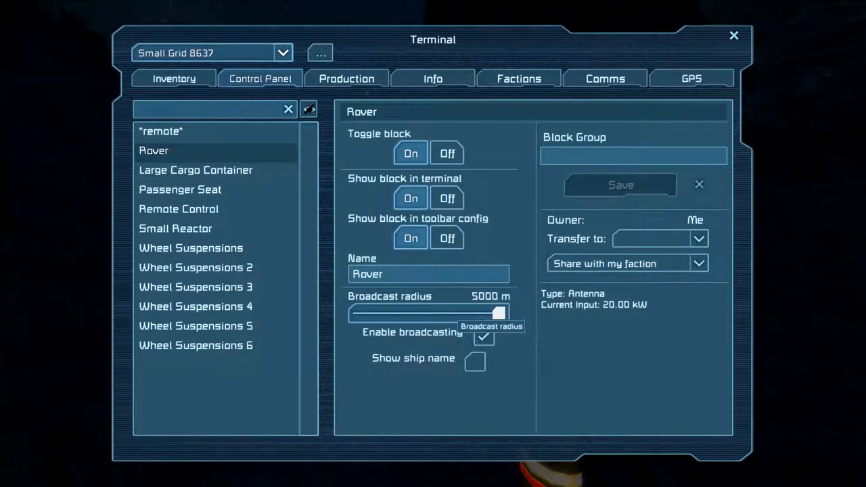
left_click(178, 208)
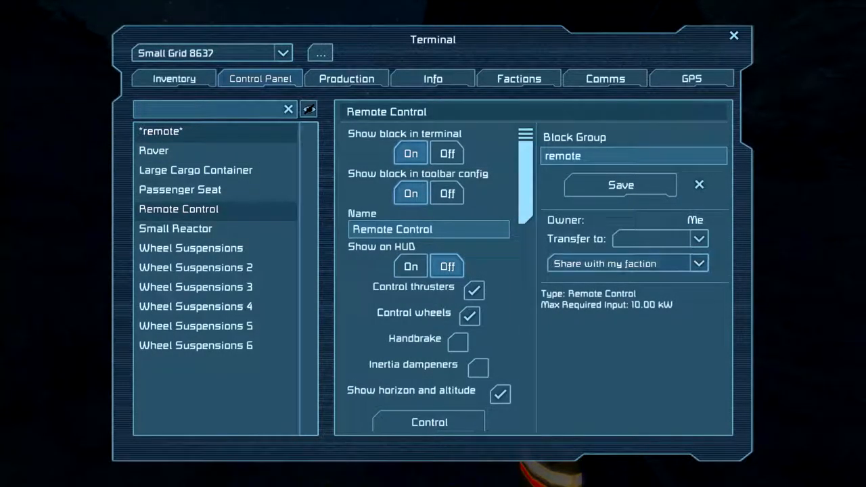
scroll("down", 3)
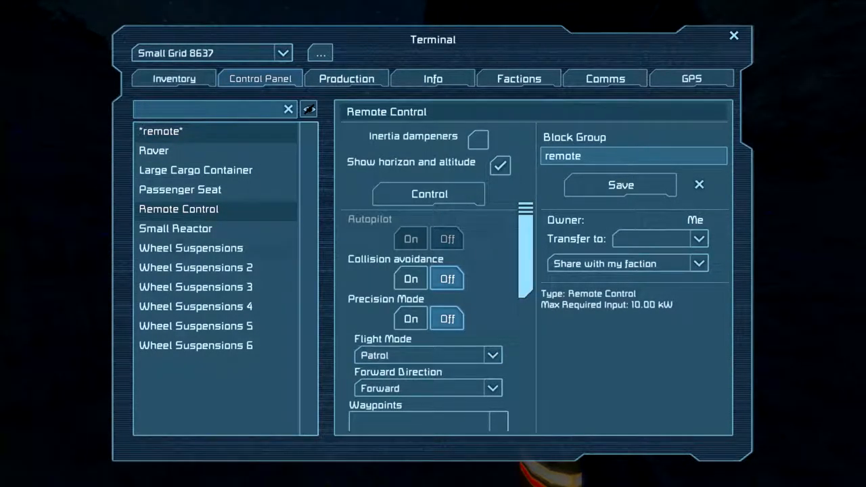
left_click(191, 248)
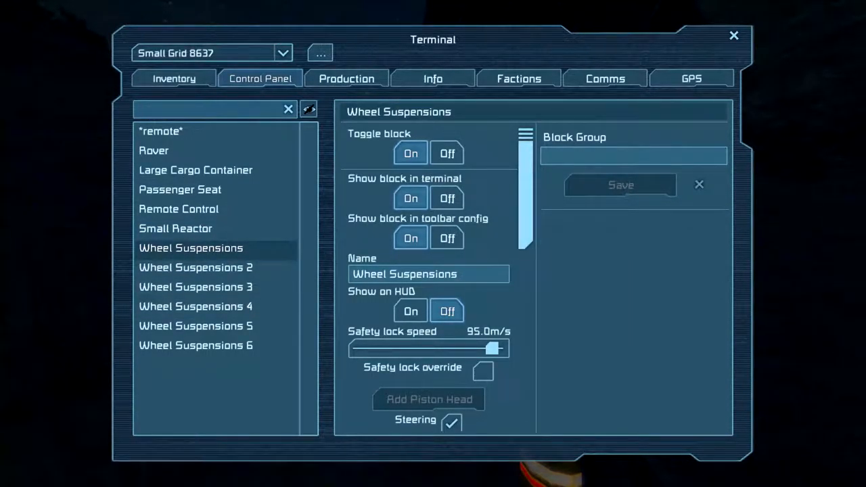
scroll("down", 3)
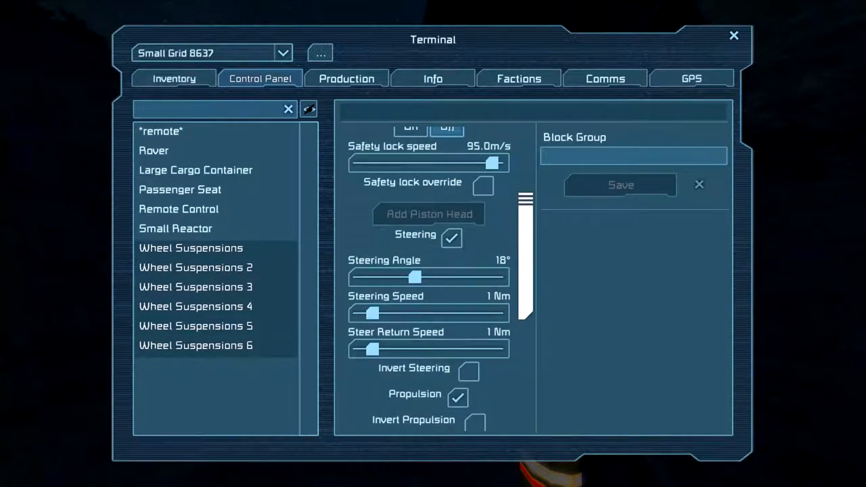
left_click(196, 267)
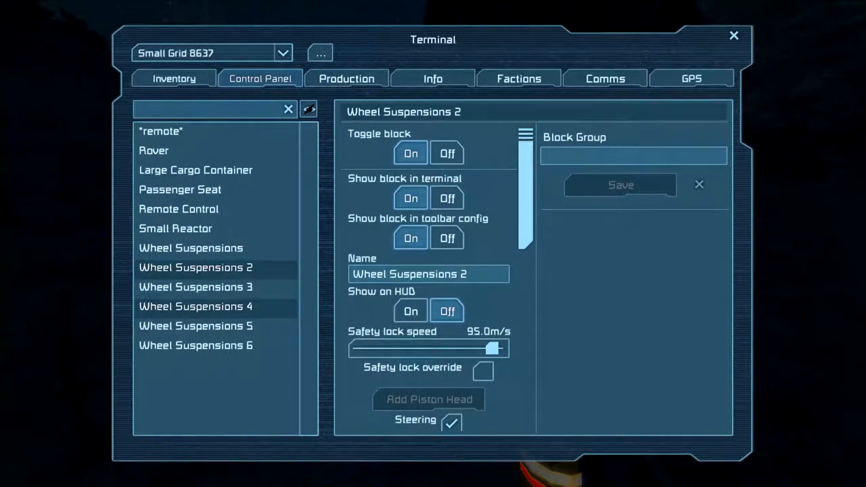
left_click(191, 247)
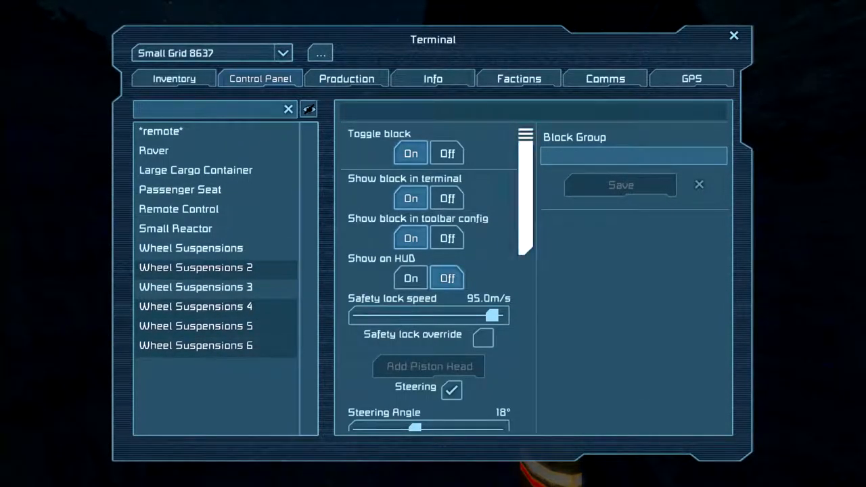
key("Escape")
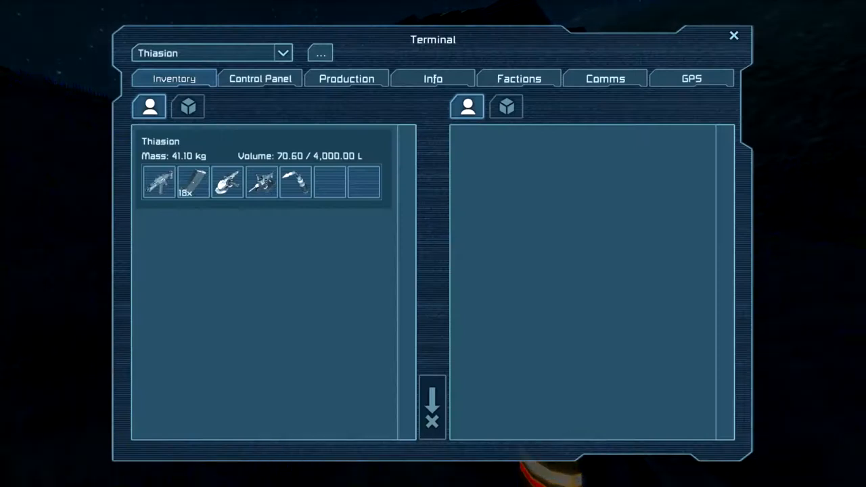
Reopen the rover's terminal on the Control Panel tab listing all its blocks
left_click(260, 79)
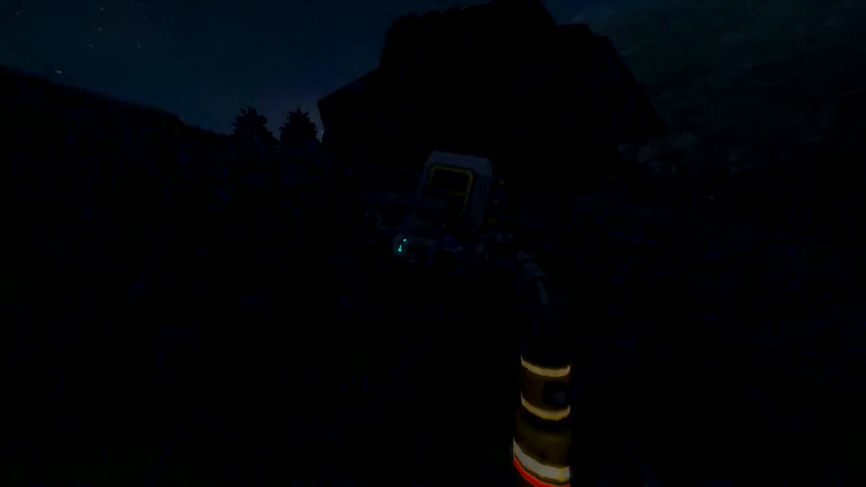
key("tab")
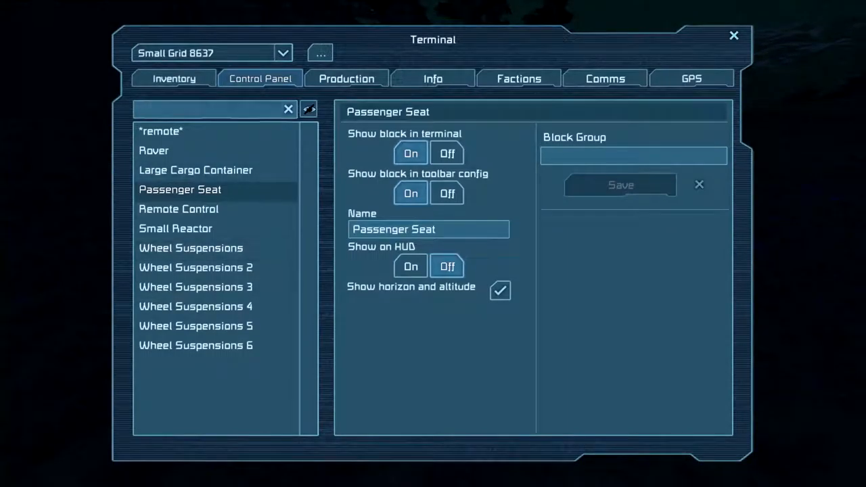
Select Wheel Suspensions 5 and 6 together and lower their suspension travel to 57%
left_click(195, 326)
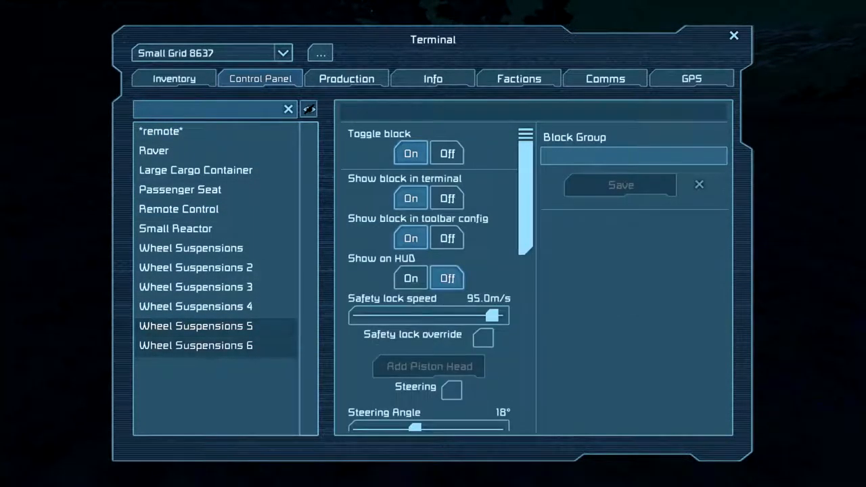
scroll("down", 3)
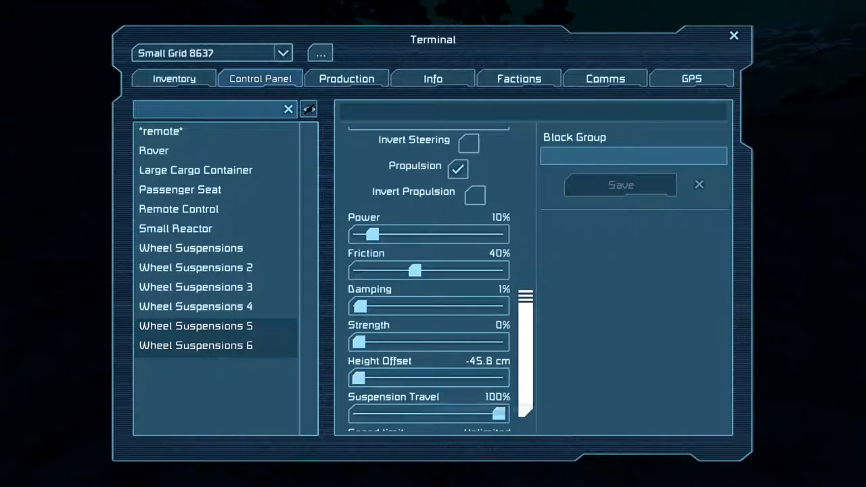
left_click_drag(499, 413, 496, 413)
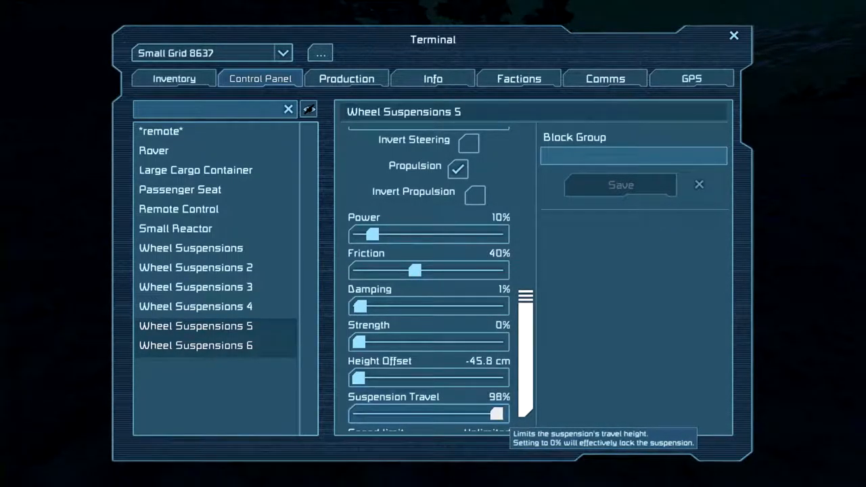
left_click_drag(497, 413, 480, 413)
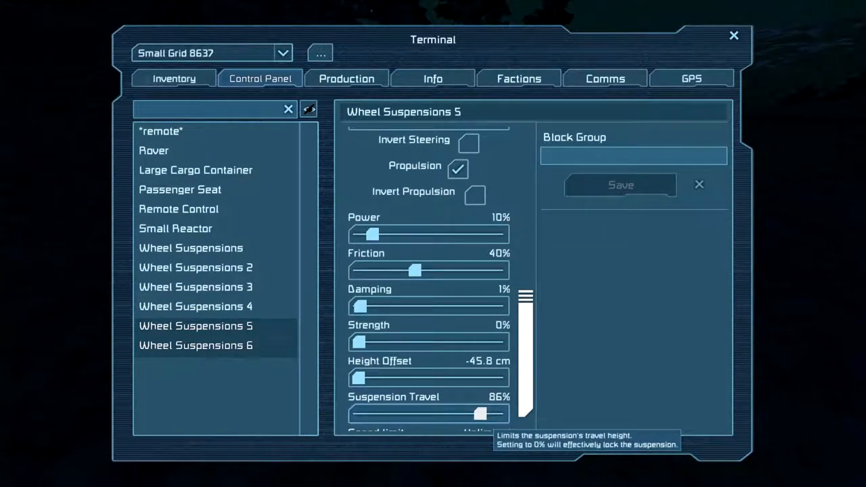
left_click_drag(480, 413, 439, 413)
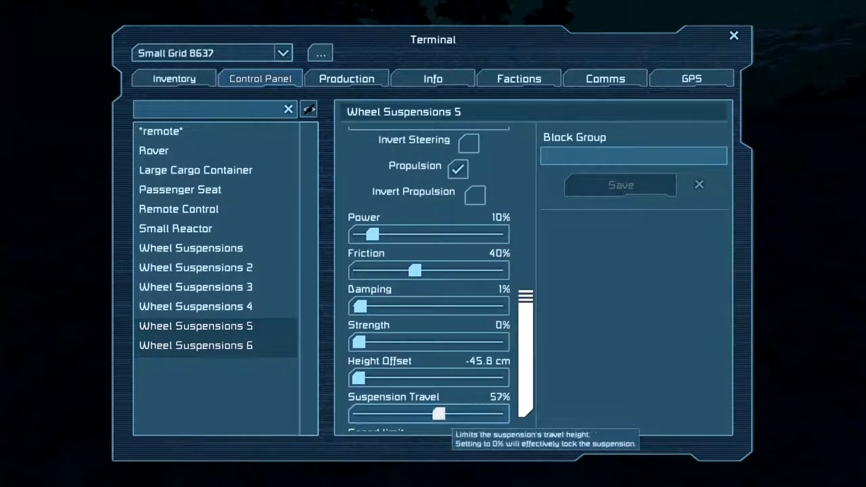
left_click_drag(439, 413, 430, 413)
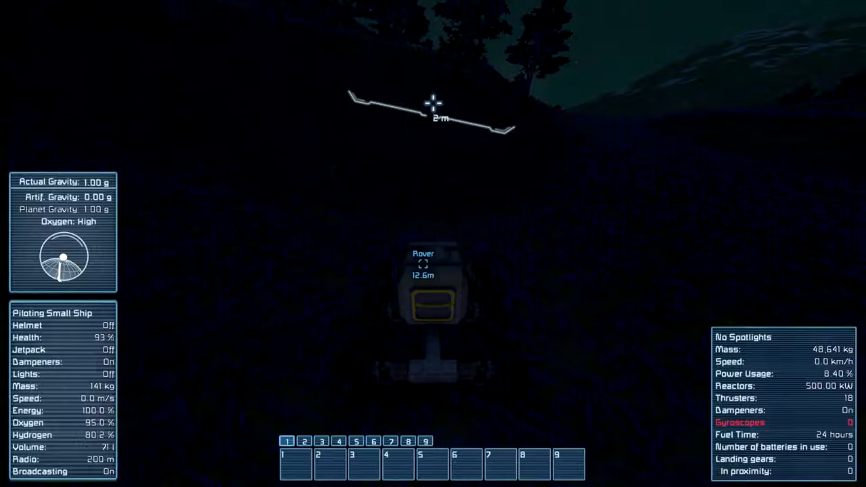
Open the rover's terminal to grab components for building the piston
key("k")
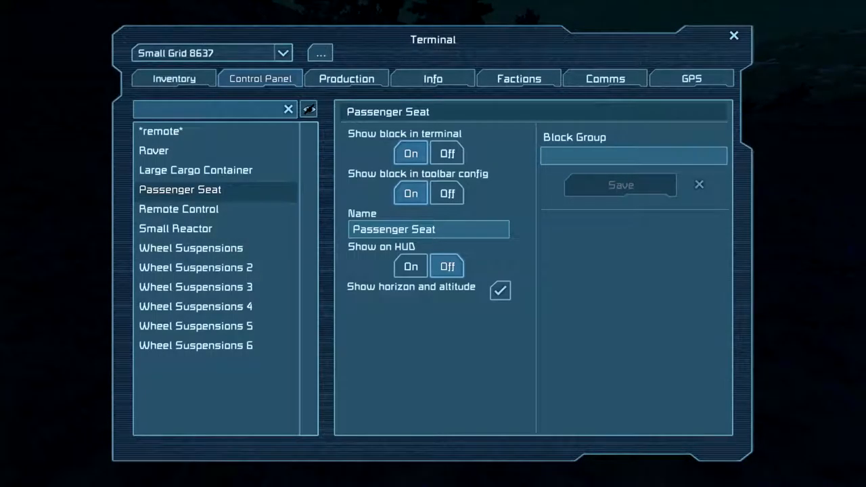
left_click(733, 35)
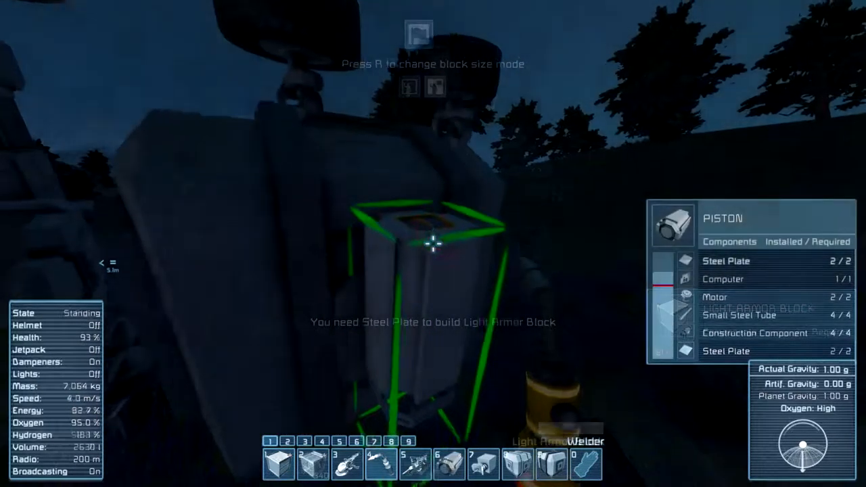
Open the rover's terminal to check the block list for Piston 2 and Piston 3
key("k")
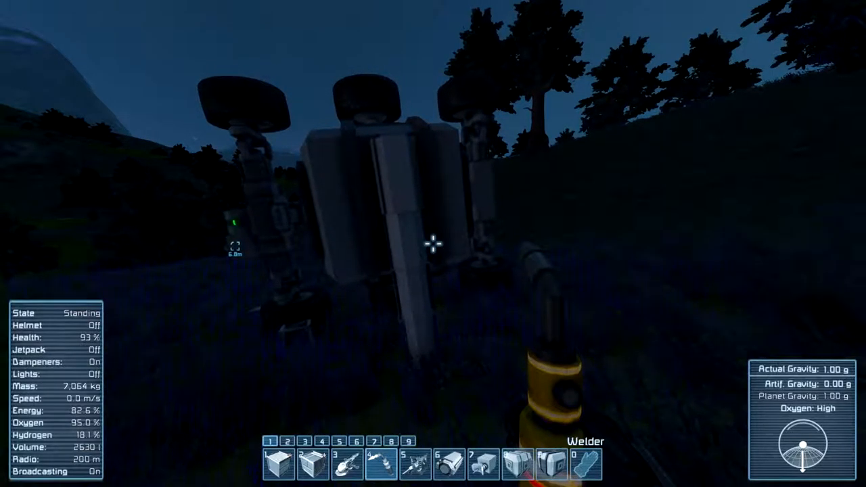
mouse_move(433, 243)
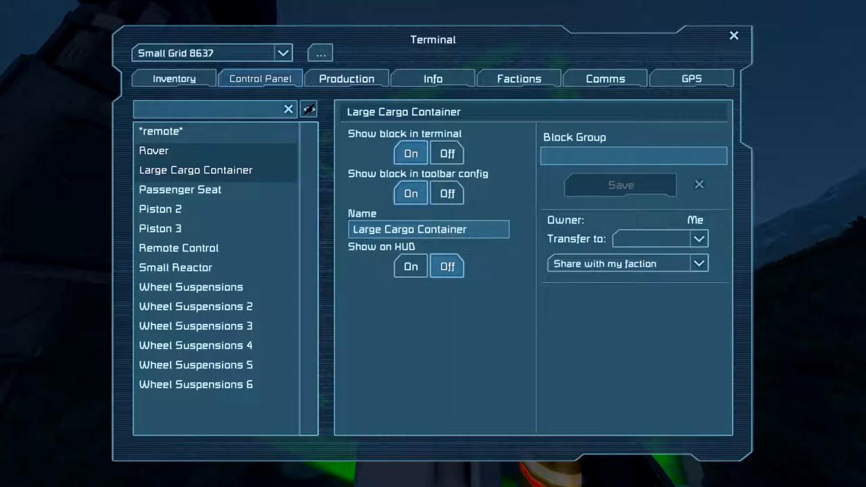
View Piston 3's settings, then exit the terminal
left_click(160, 228)
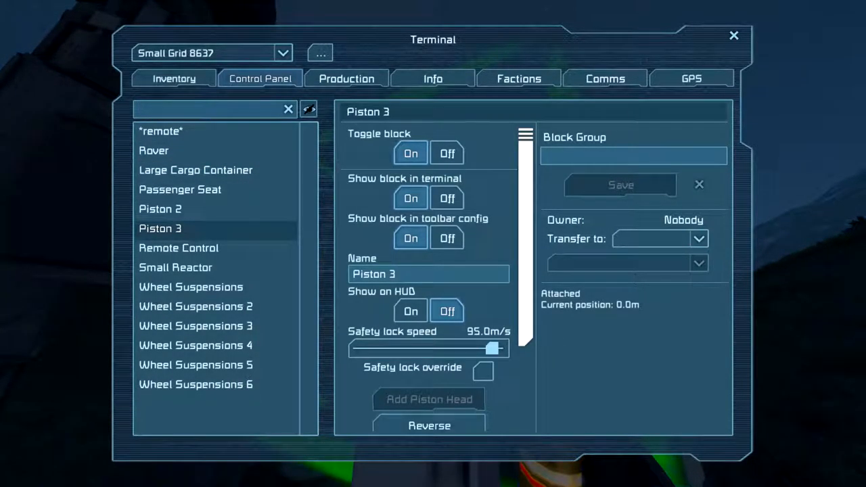
key("Escape")
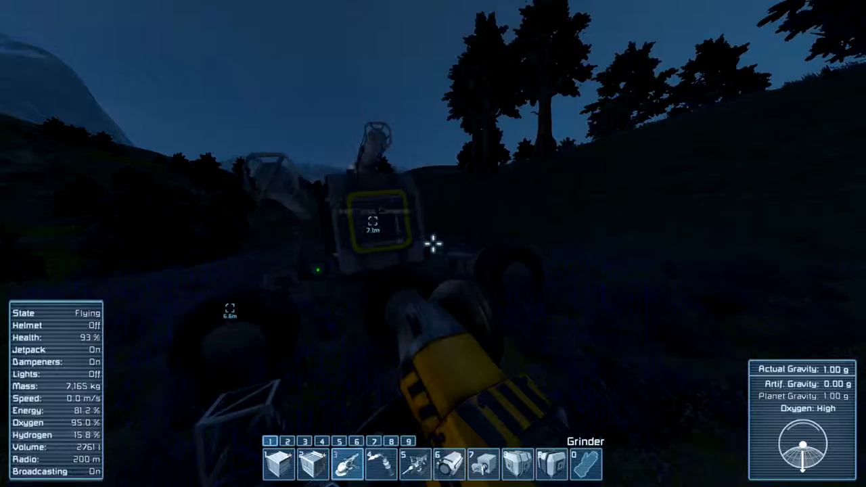
mouse_move(433, 244)
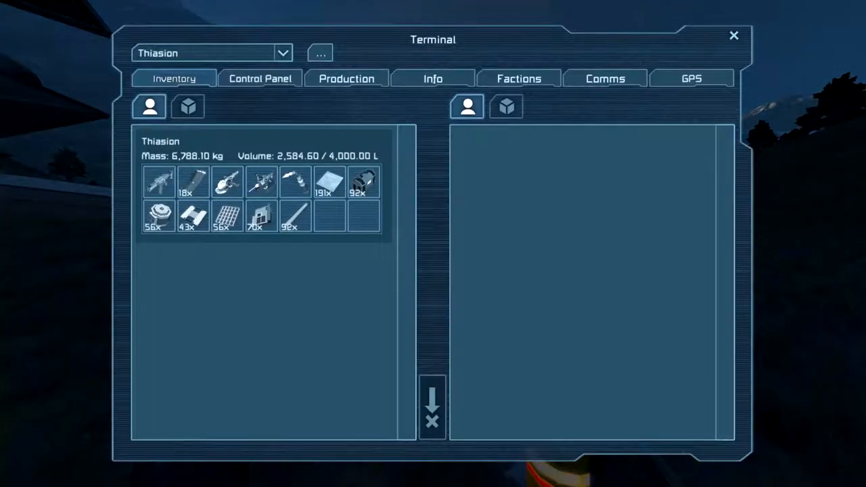
Check the Large Cargo Container's settings, then exit the terminal
left_click(260, 79)
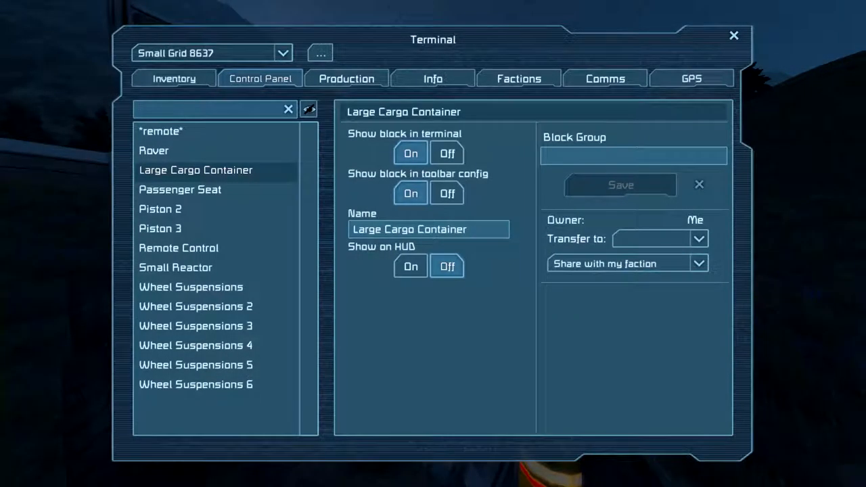
key("Escape")
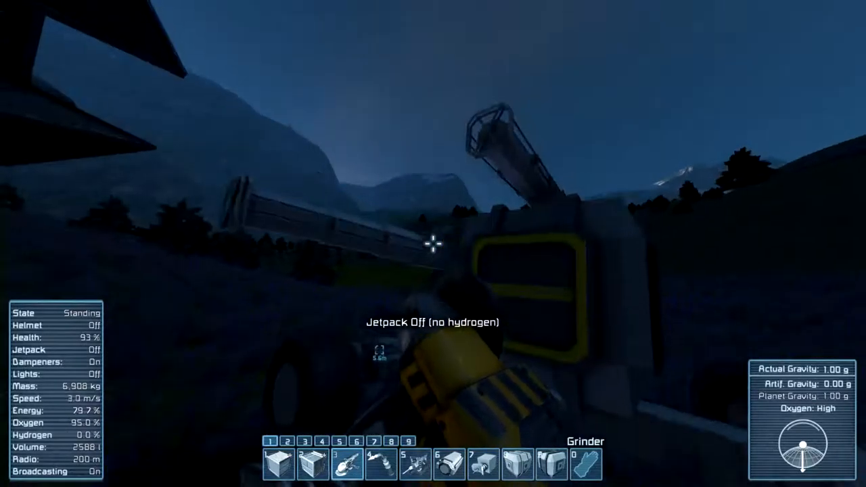
mouse_move(433, 244)
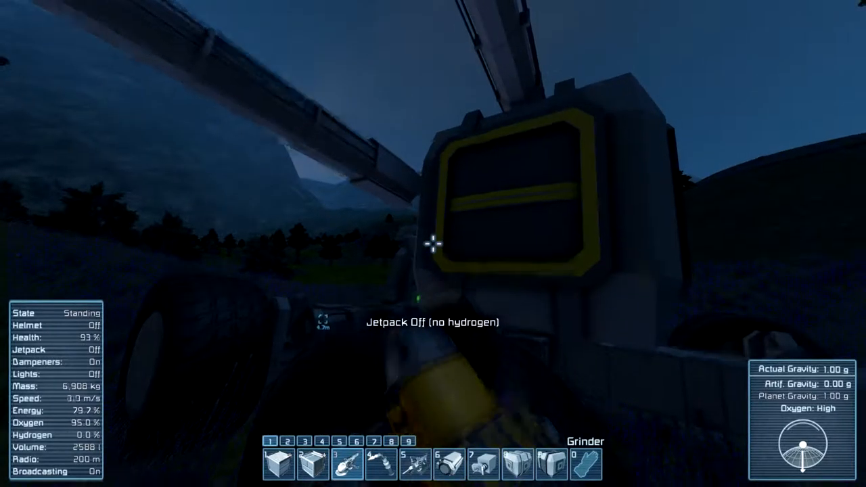
mouse_move(433, 243)
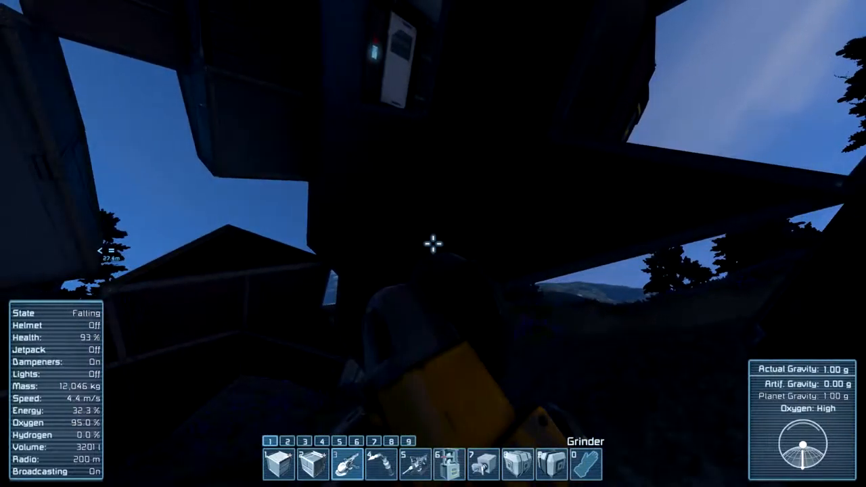
Grind down the wreck's armor blocks, including a light armor inverted corner, for components
left_click(433, 244)
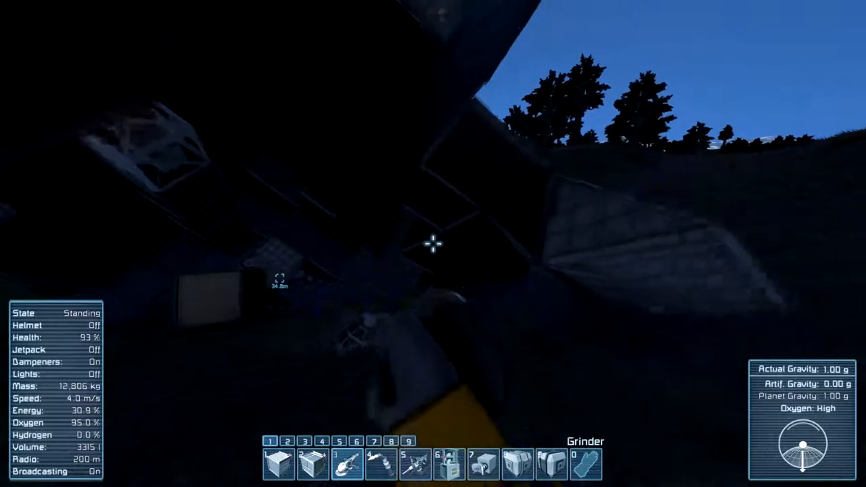
mouse_move(433, 244)
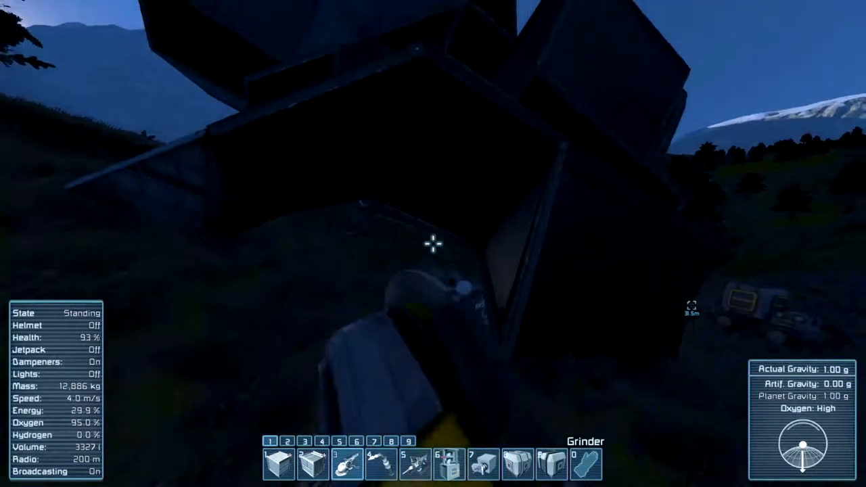
left_click(432, 243)
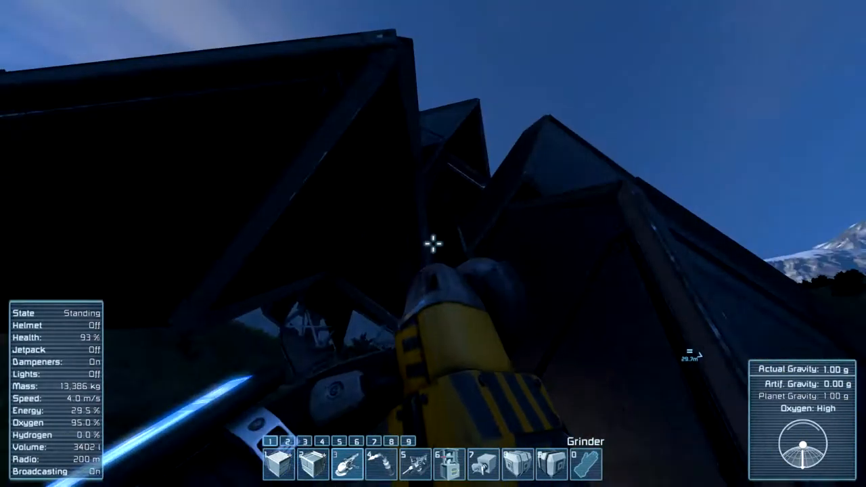
mouse_move(433, 243)
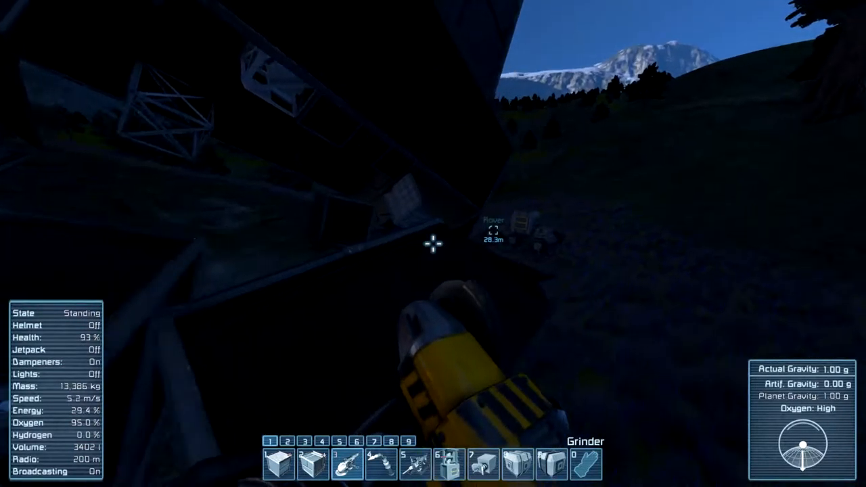
mouse_move(432, 243)
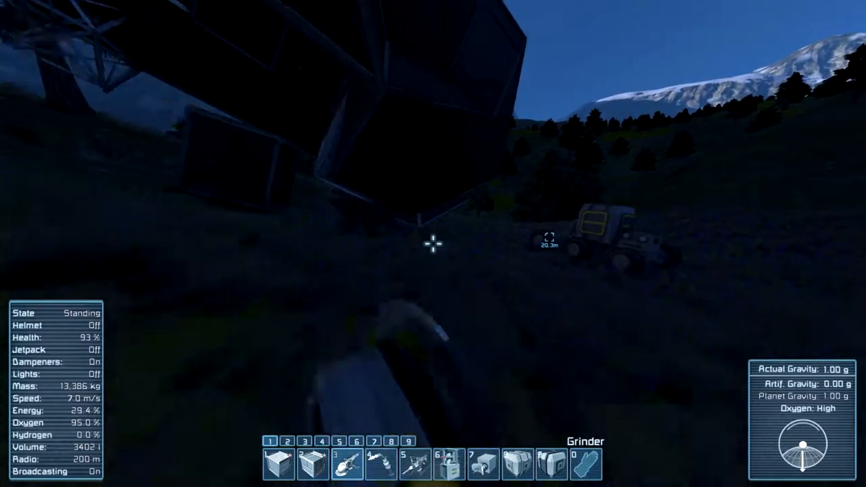
left_click(433, 244)
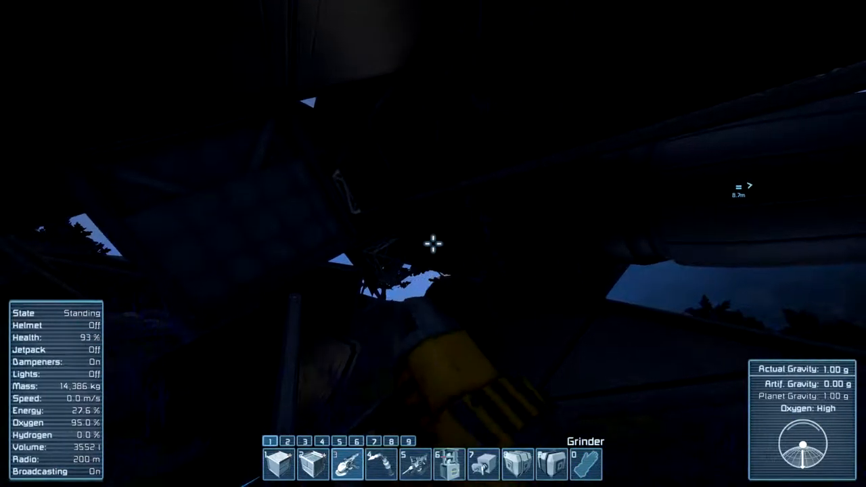
left_click(433, 243)
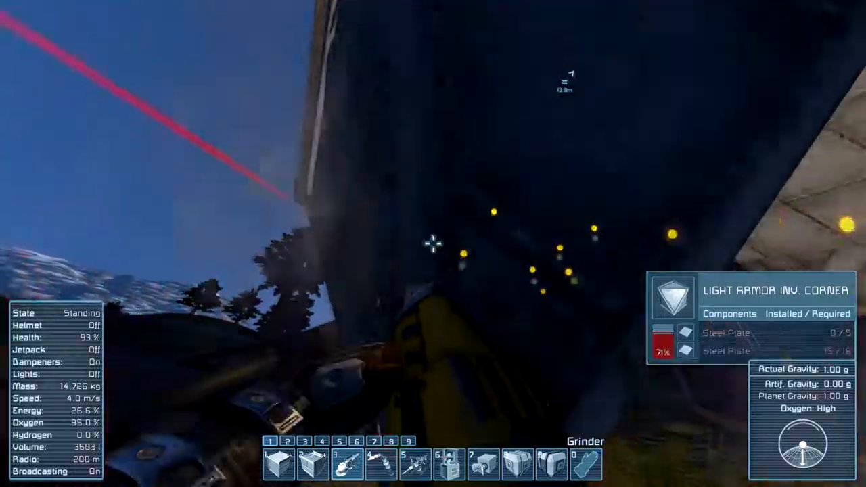
mouse_move(433, 243)
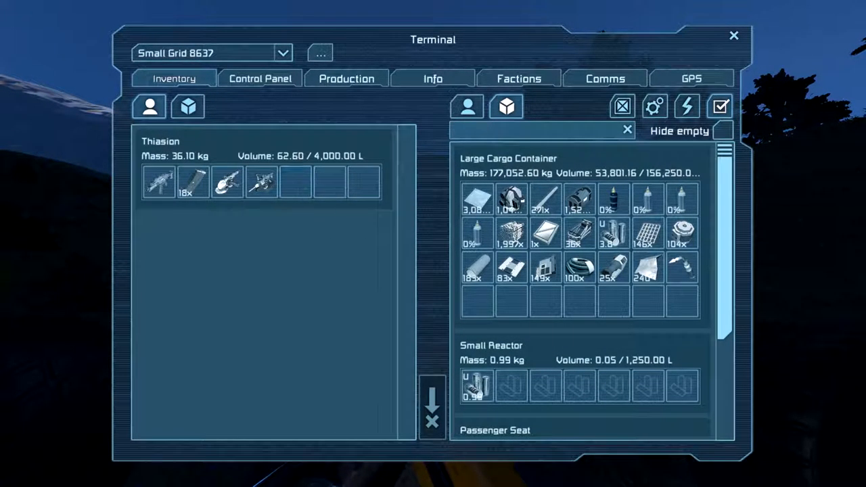
Exit the terminal to resume piloting the rover
key("Escape")
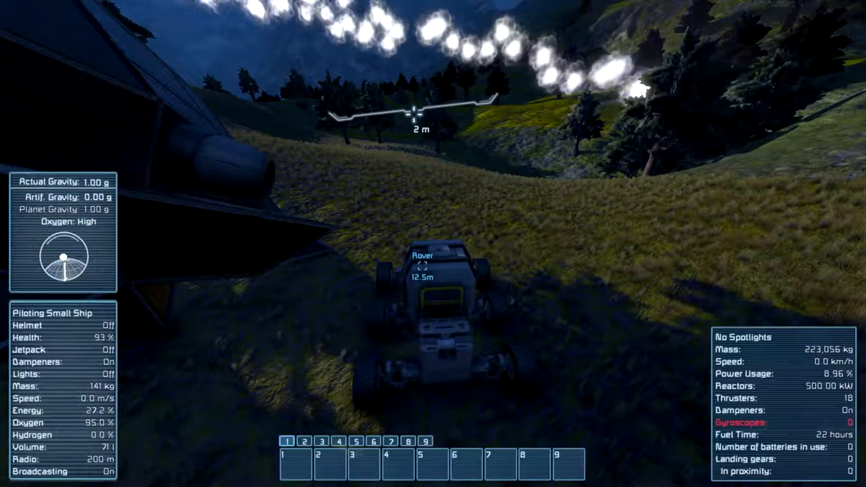
Open the rover's Remote Control settings showing thrusters and wheels under control
key("g")
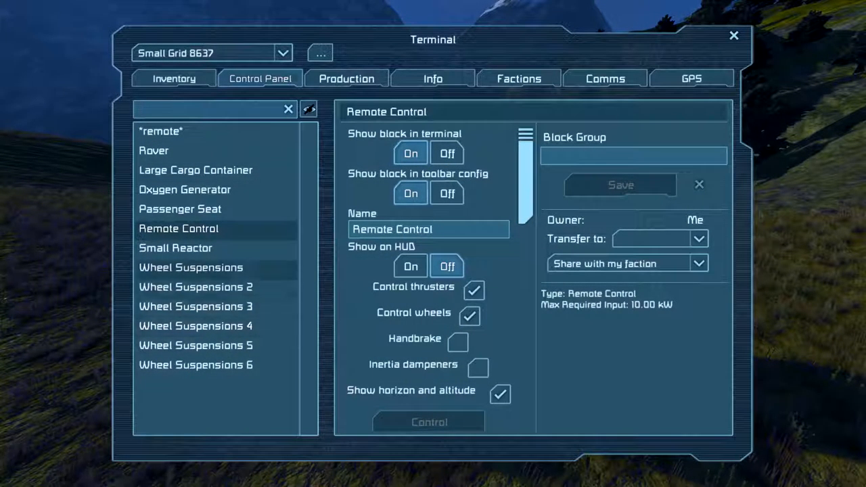
Inspect Wheel Suspensions and Wheel Suspensions 2 steering, then reopen the rover's Terminal
left_click(190, 267)
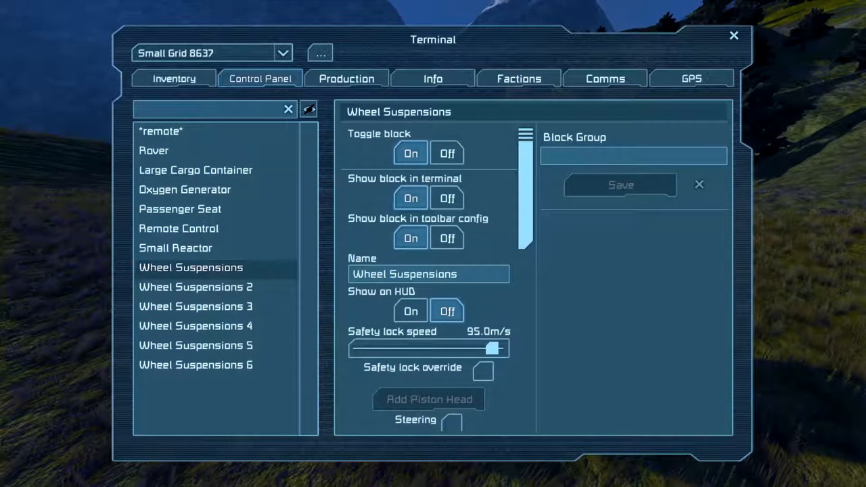
left_click(196, 287)
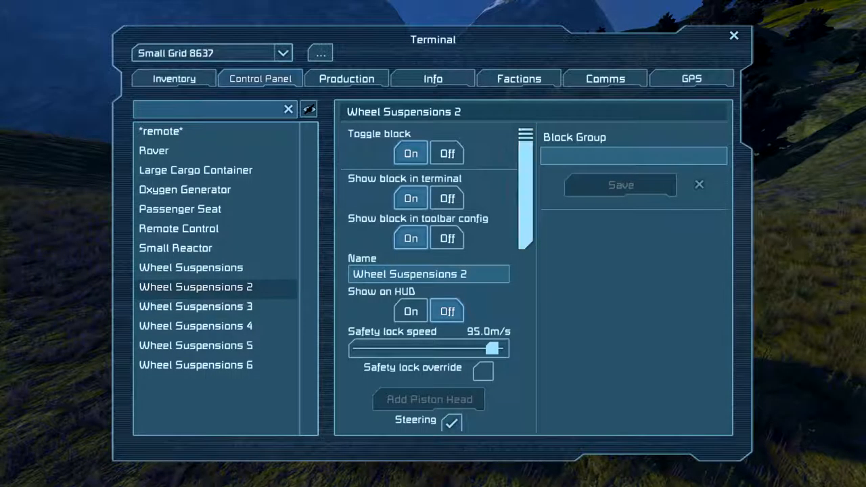
left_click(733, 35)
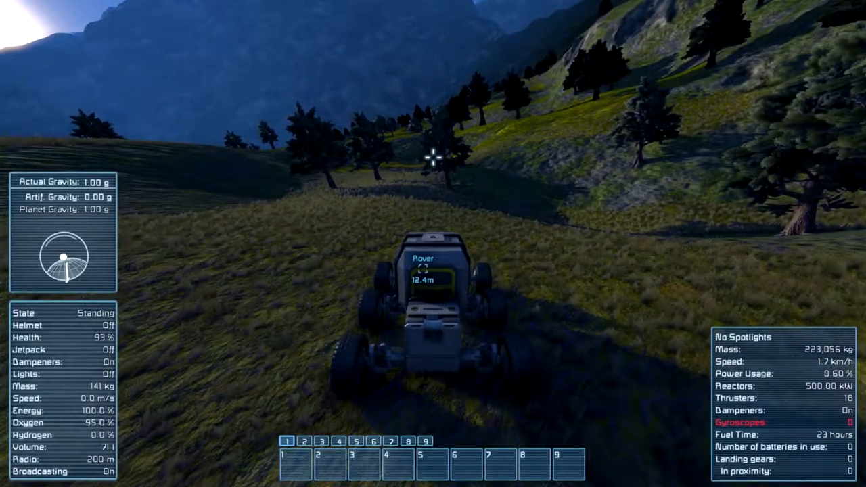
key("K")
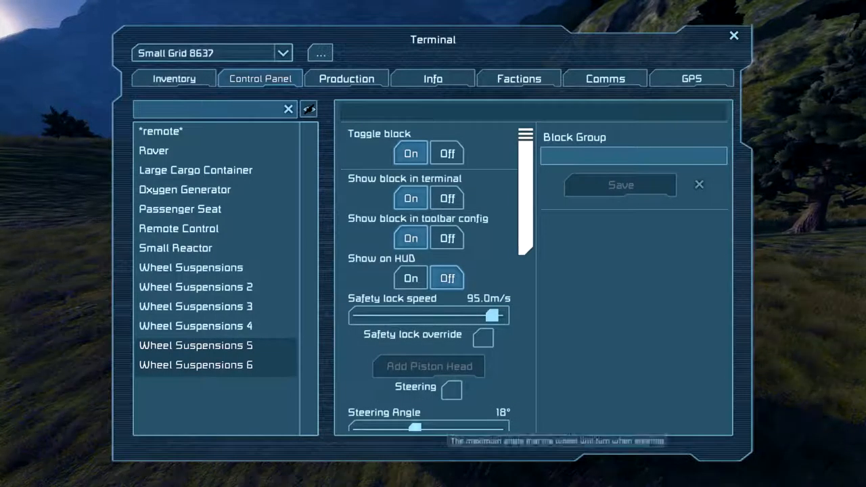